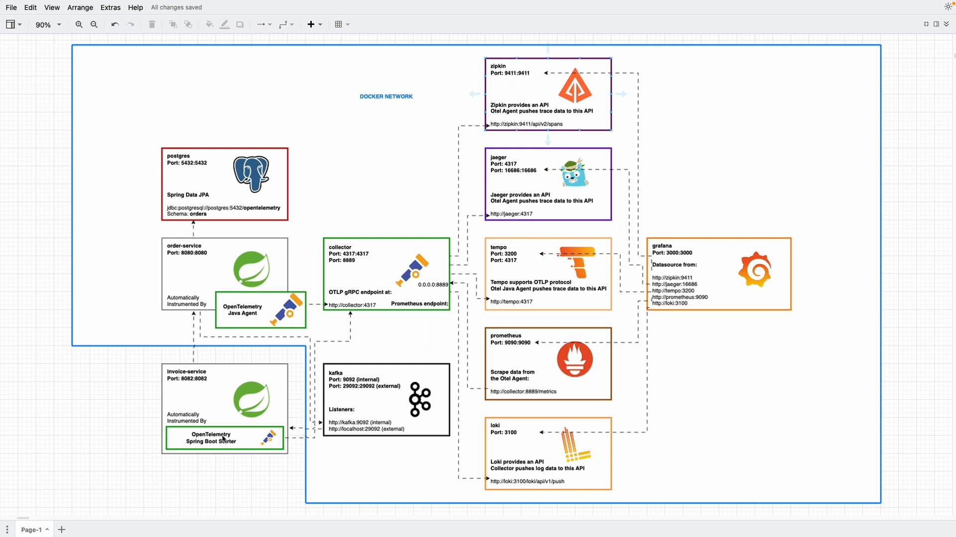
mouse_move(219, 447)
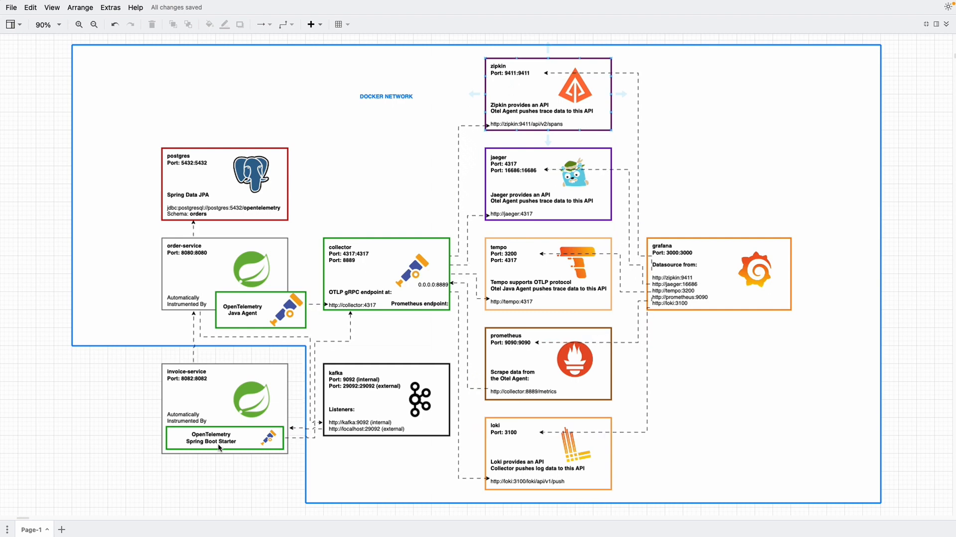
mouse_move(225, 451)
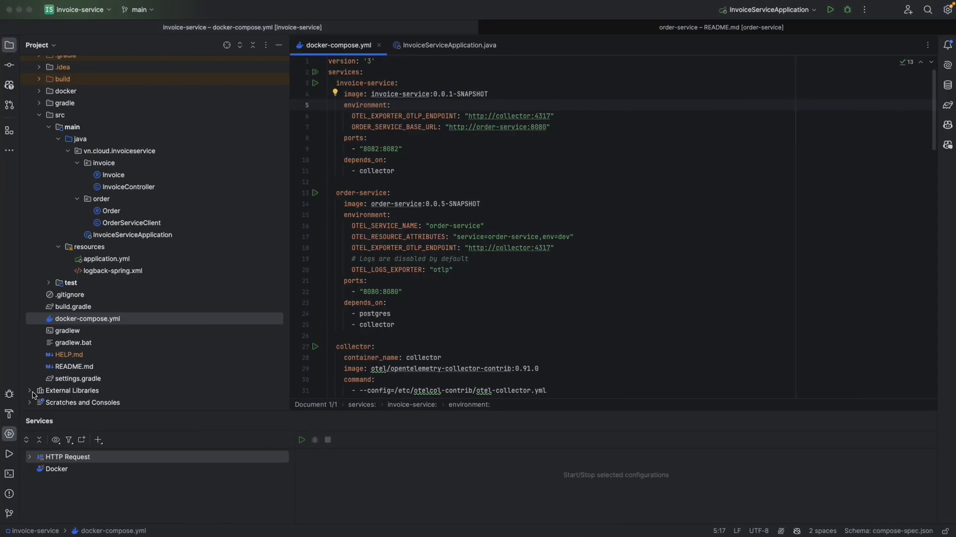
Open spring.factories from the OpenTelemetry spring-boot 2.0.0-alpha jar and select KafkaInstrumentationAutoConfiguration
click(30, 390)
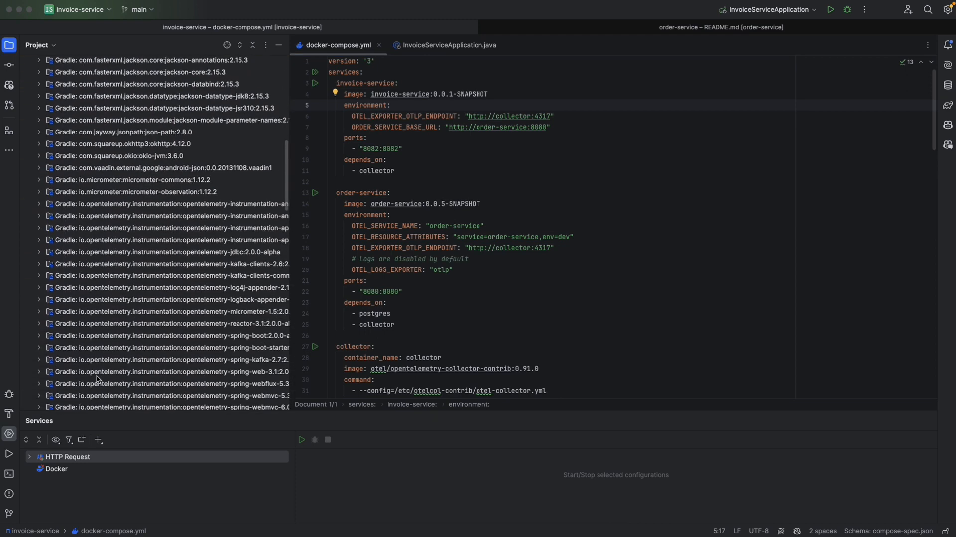
scroll(down, 3)
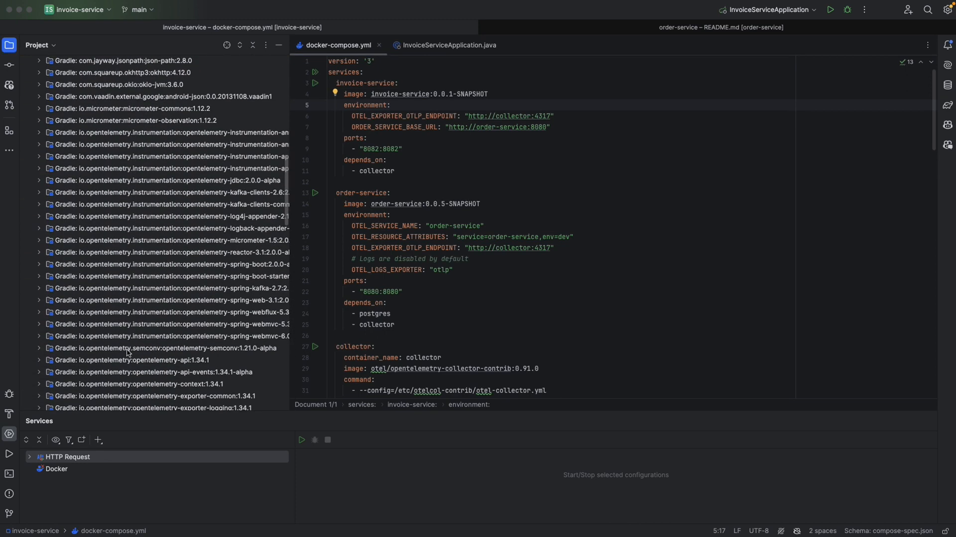
mouse_move(190, 348)
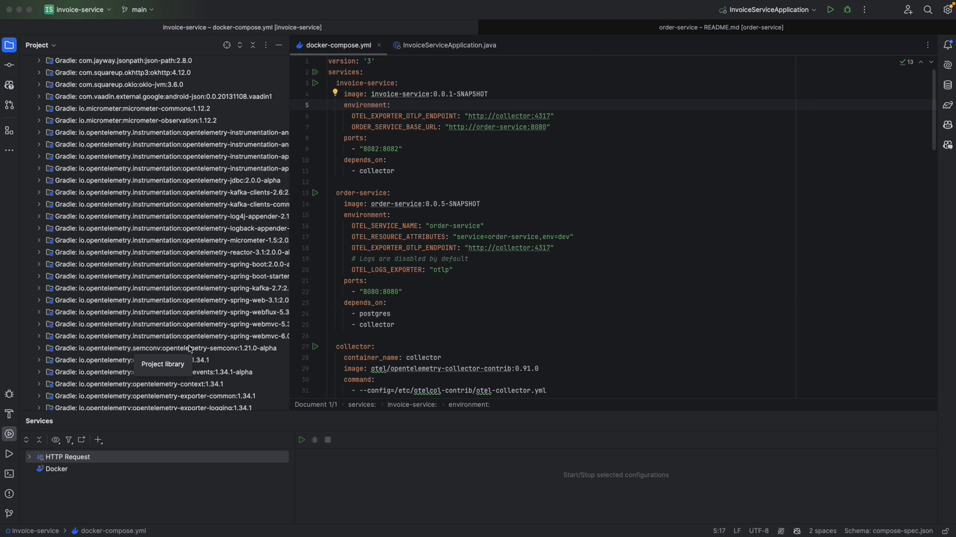
click(165, 264)
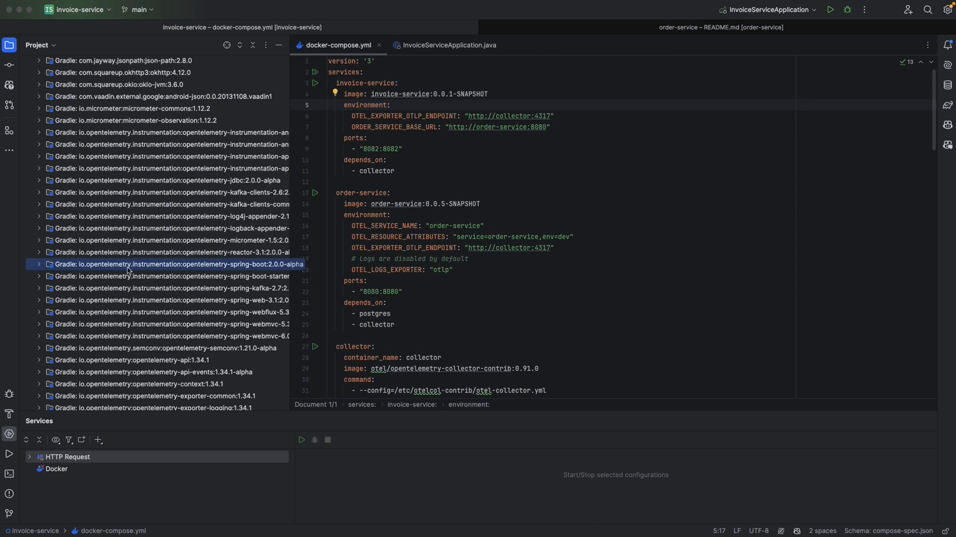
click(40, 264)
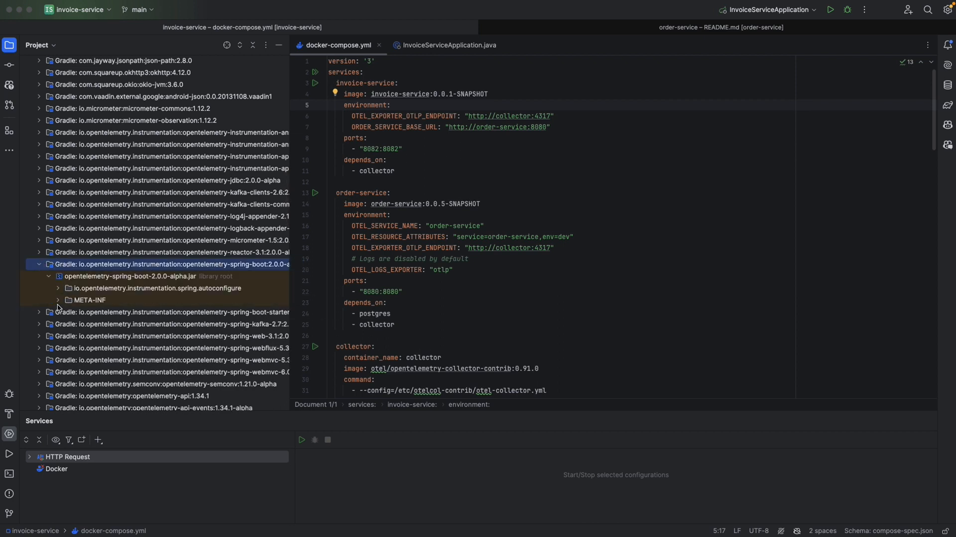
click(58, 300)
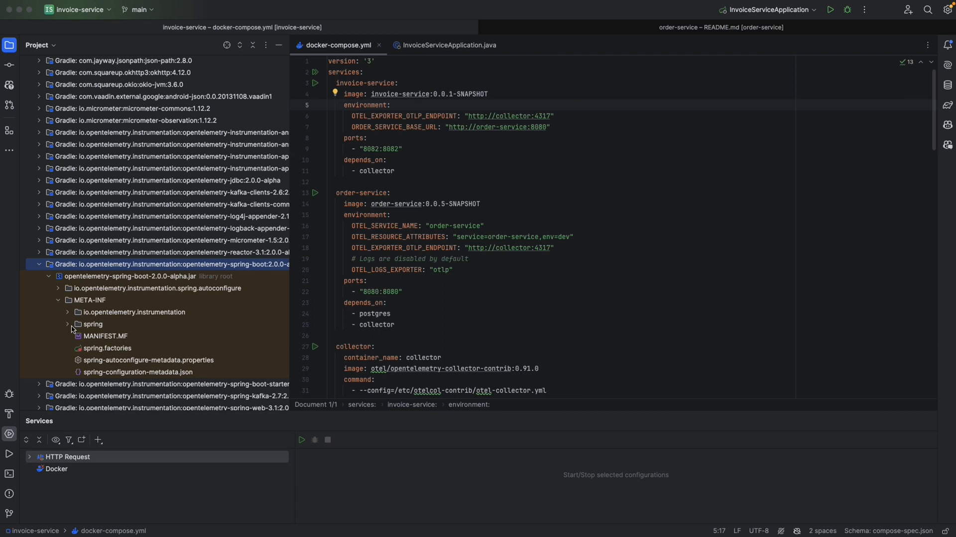
double_click(107, 347)
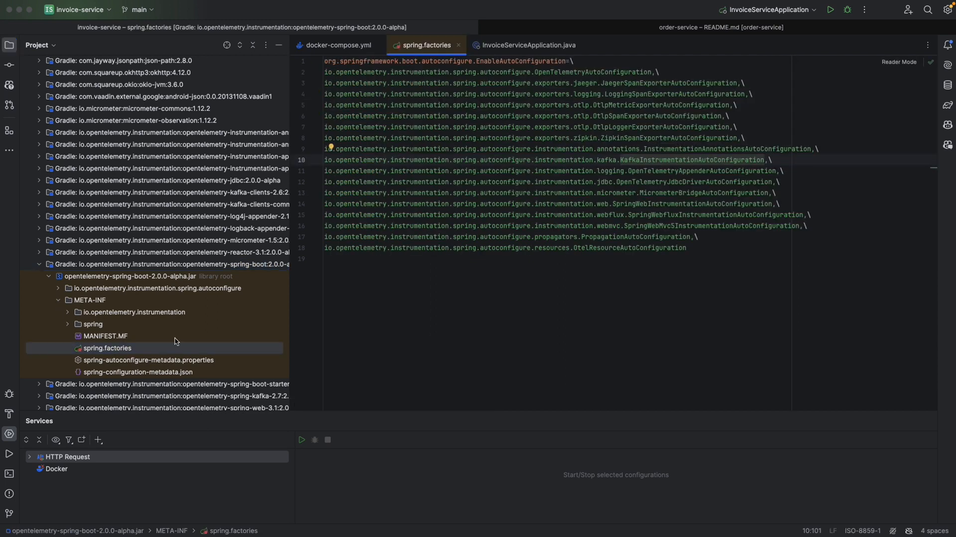
double_click(693, 159)
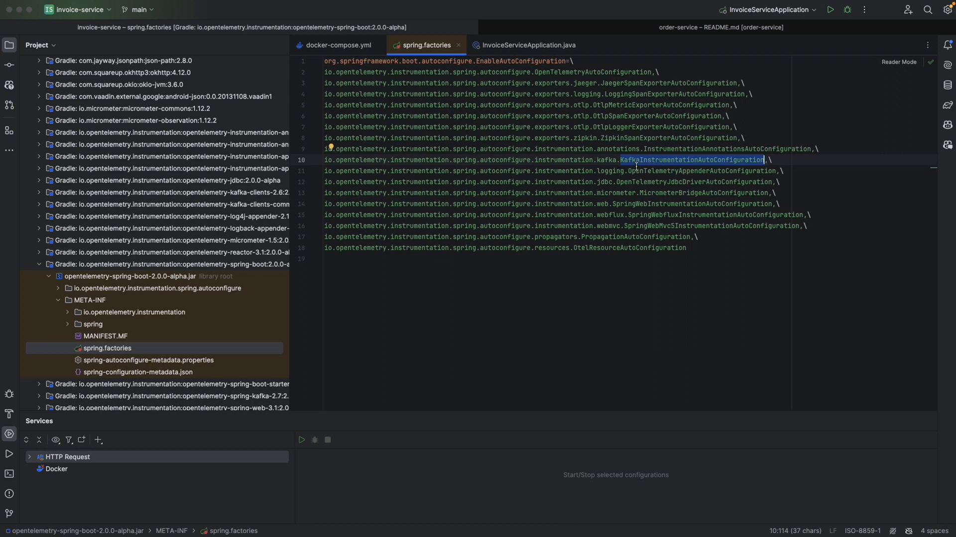
mouse_move(681, 162)
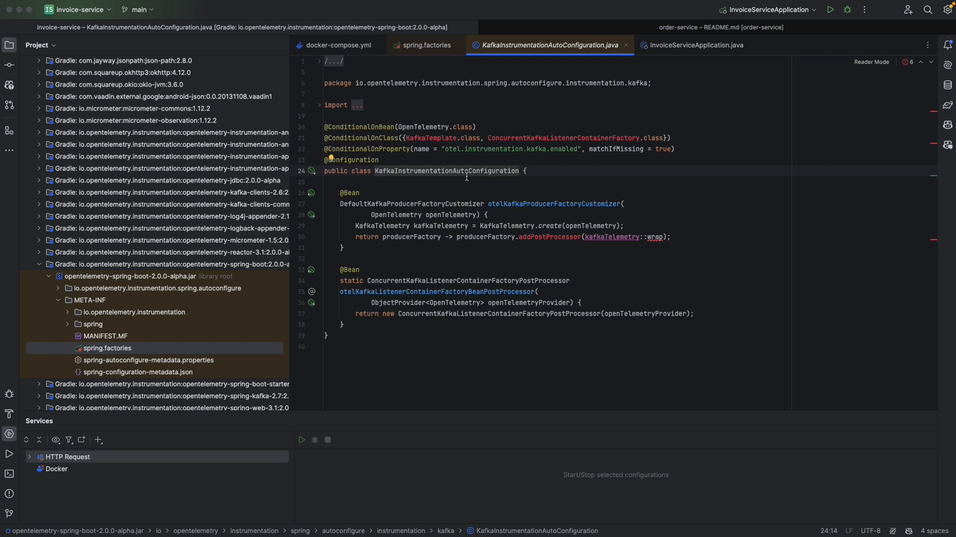
mouse_move(484, 171)
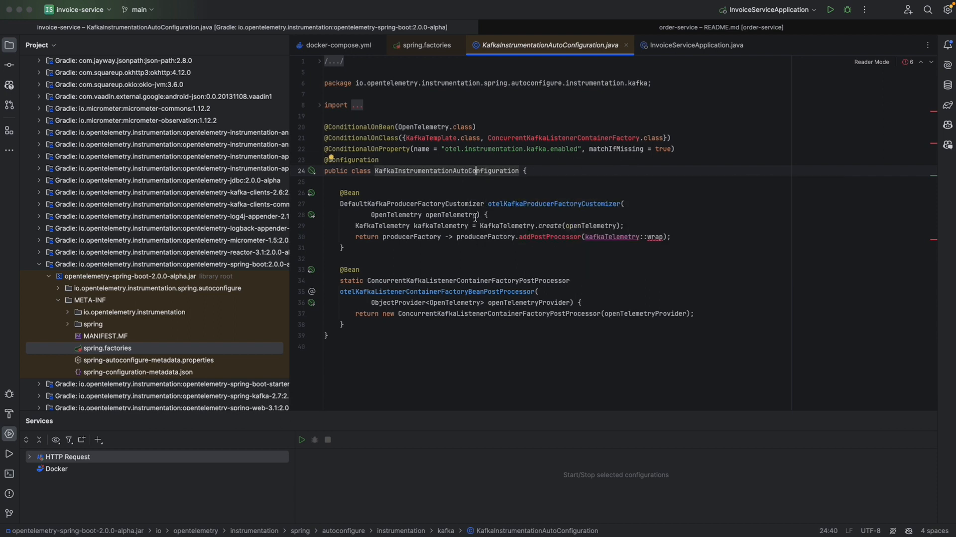
Highlight the DefaultKafkaProducerFactoryCustomizer type, openTelemetry parameter and listener post-processor class
double_click(404, 203)
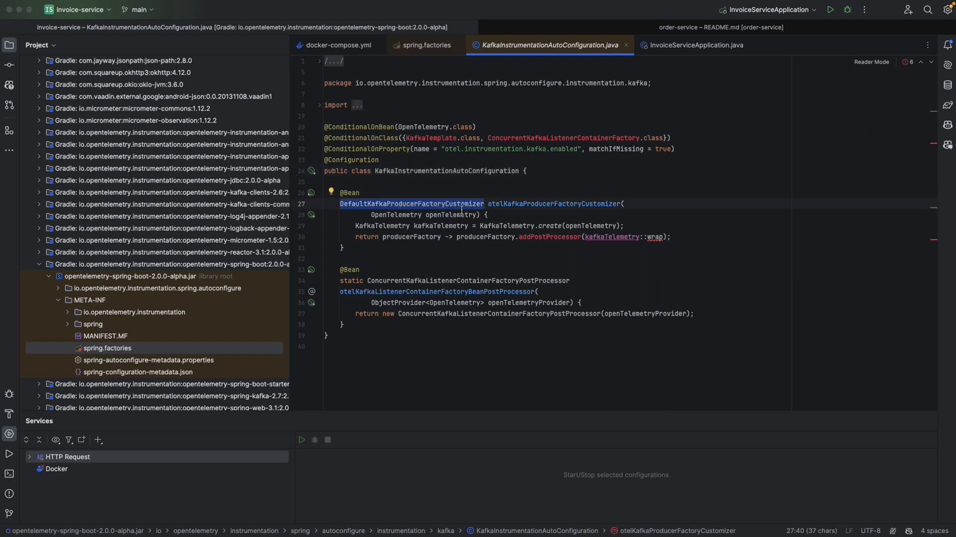
mouse_move(453, 219)
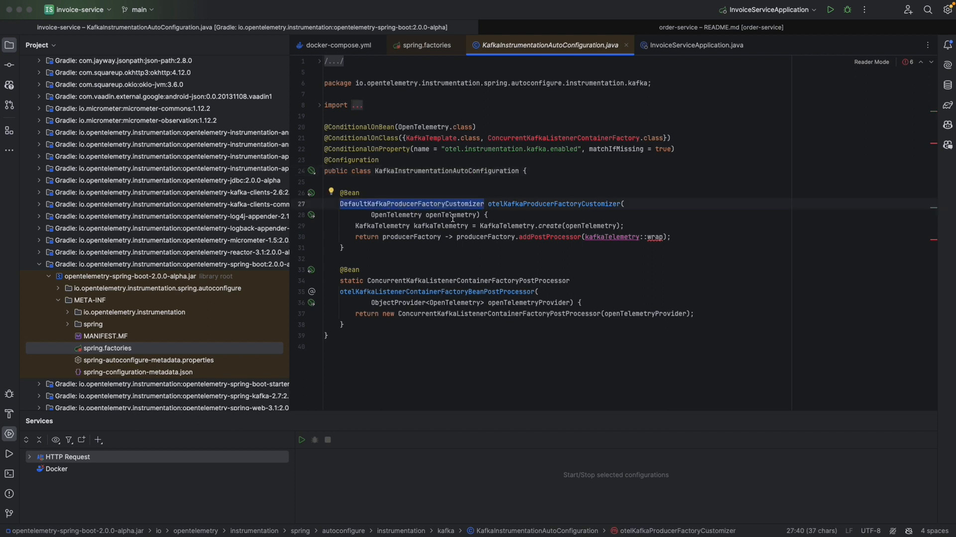
double_click(451, 215)
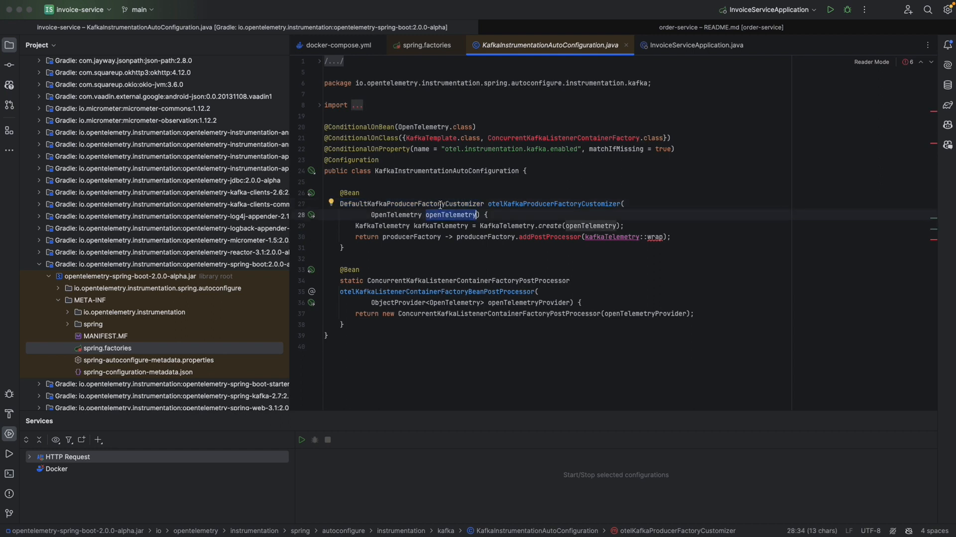
double_click(499, 313)
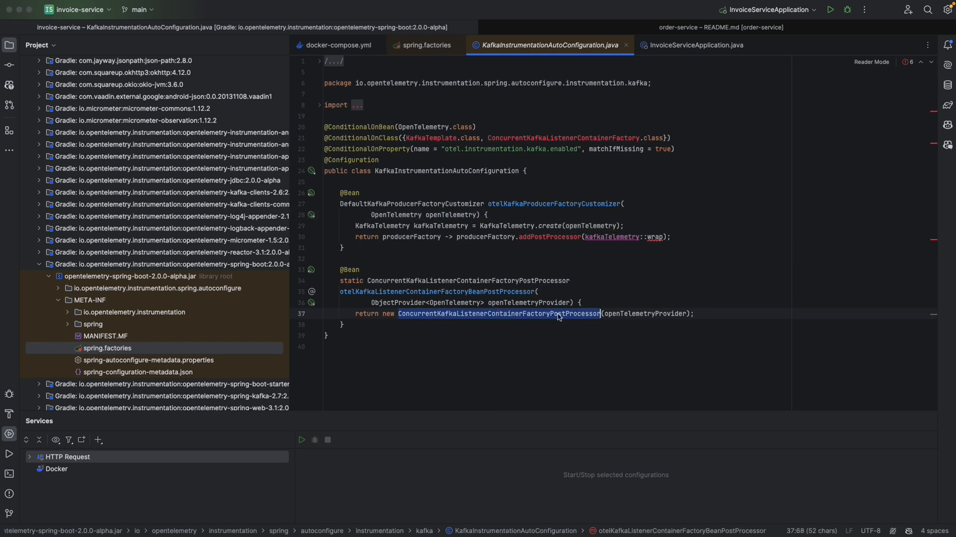
click(594, 314)
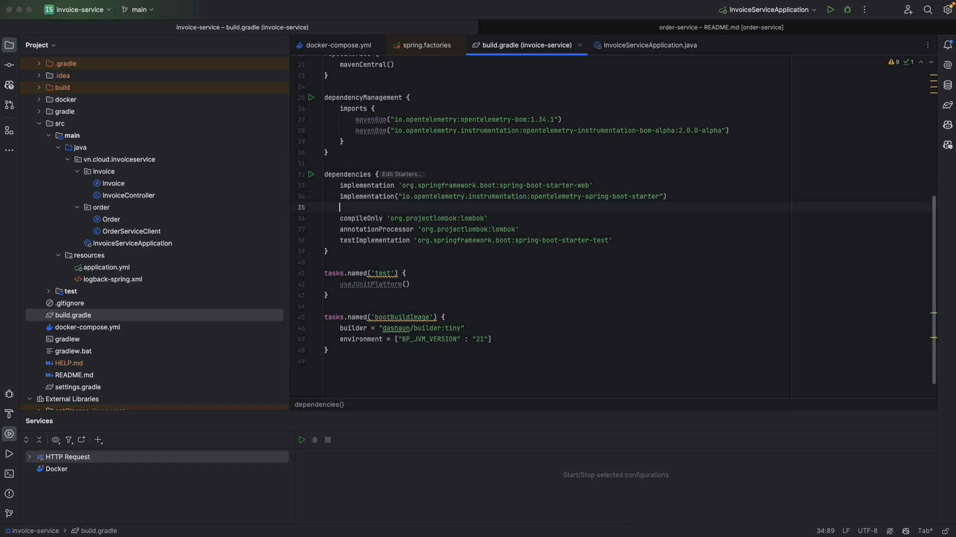
Add implementation 'org.springframework.kafka:spring-kafka' to the build.gradle dependencies
text(implementation 'org.springframework.kafka:spring-kafka')
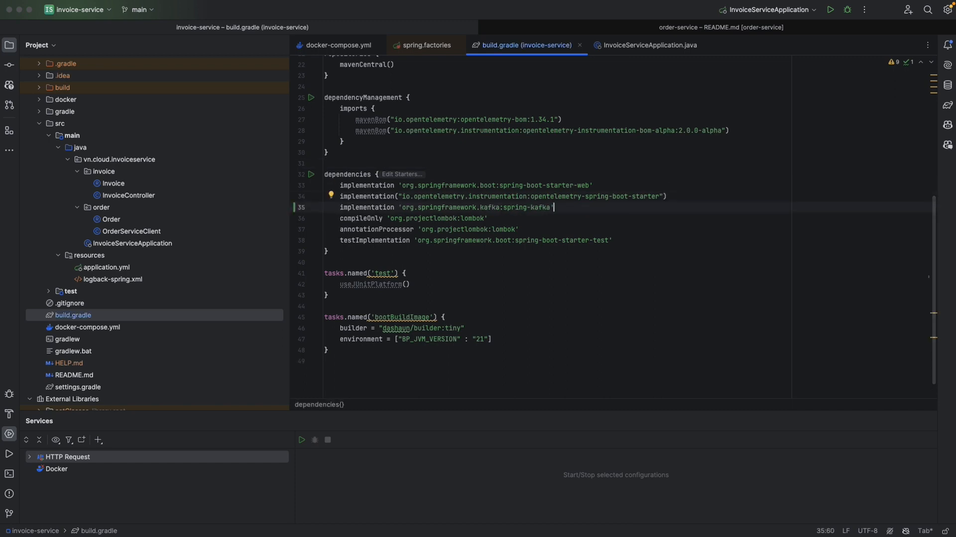
mouse_move(525, 207)
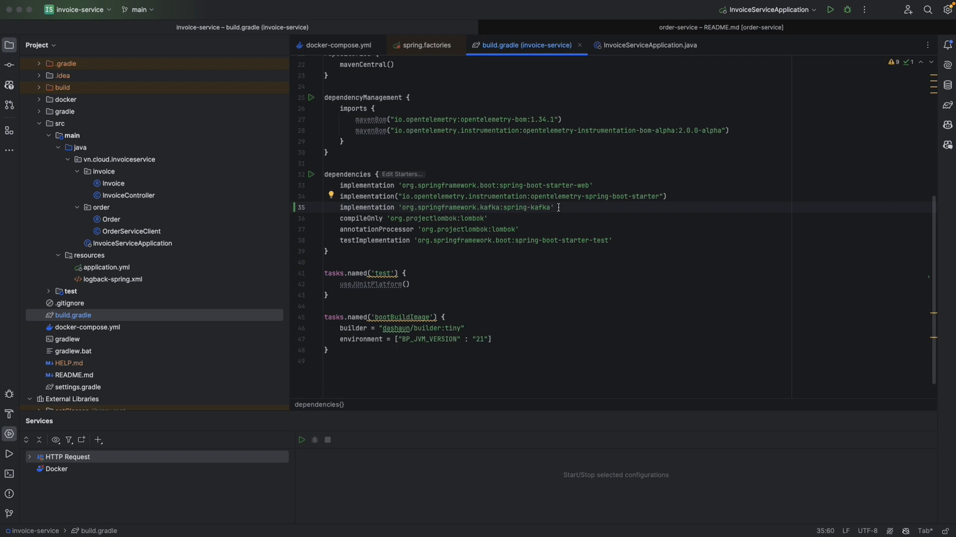
mouse_move(126, 268)
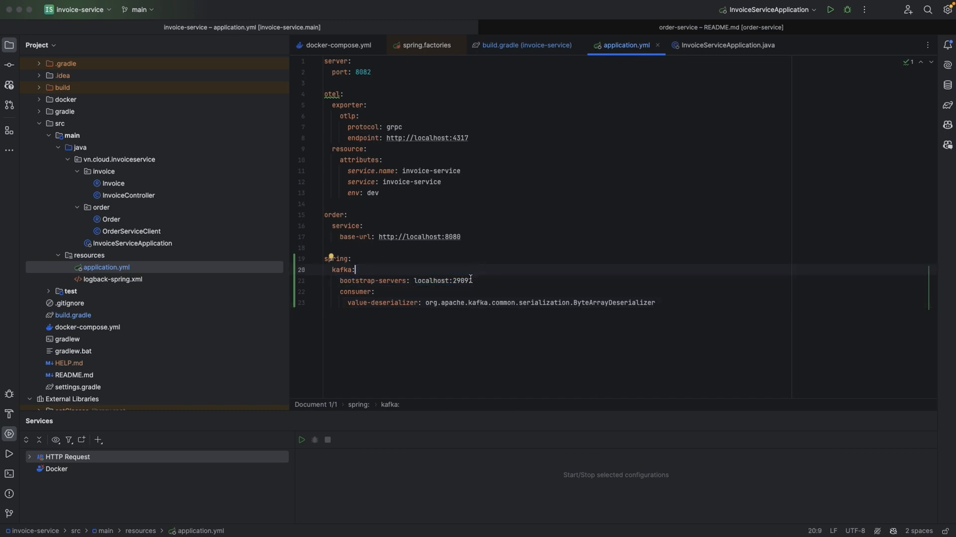
Complete the Kafka bootstrap-servers value localhost:29092 in application.yml
text(2)
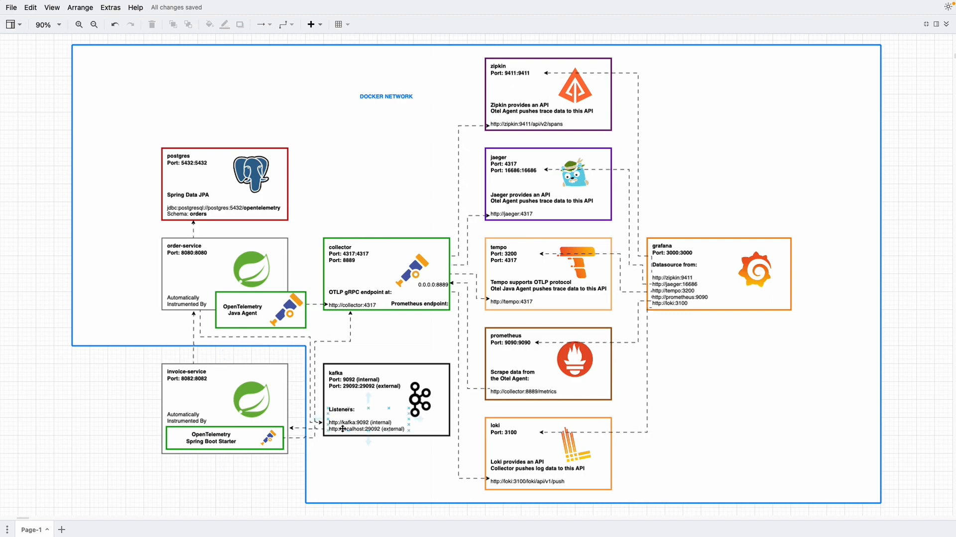
mouse_move(357, 431)
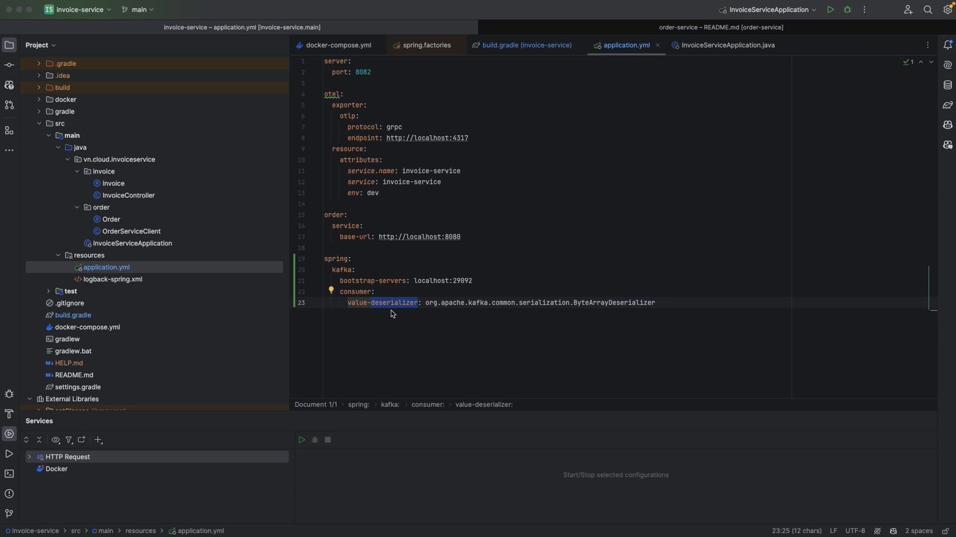
mouse_move(414, 314)
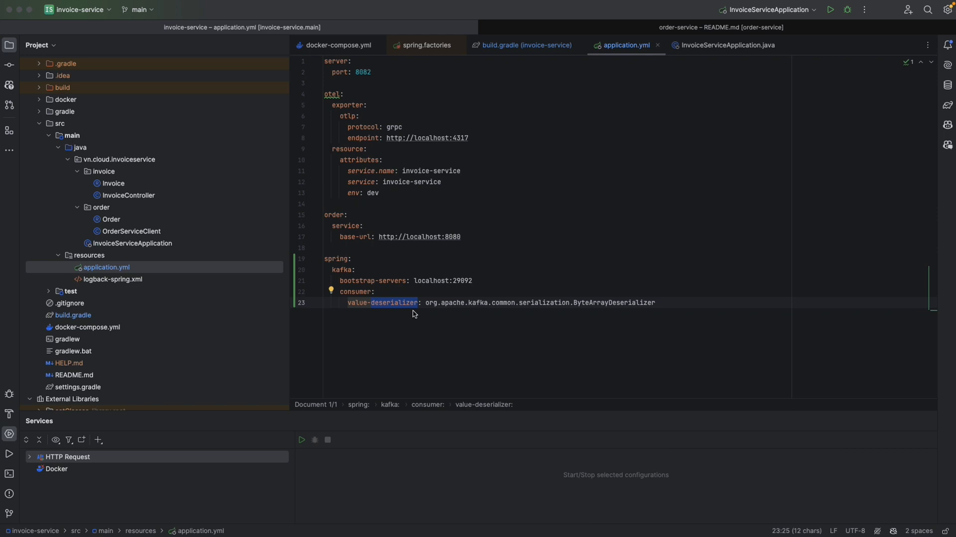
click(727, 45)
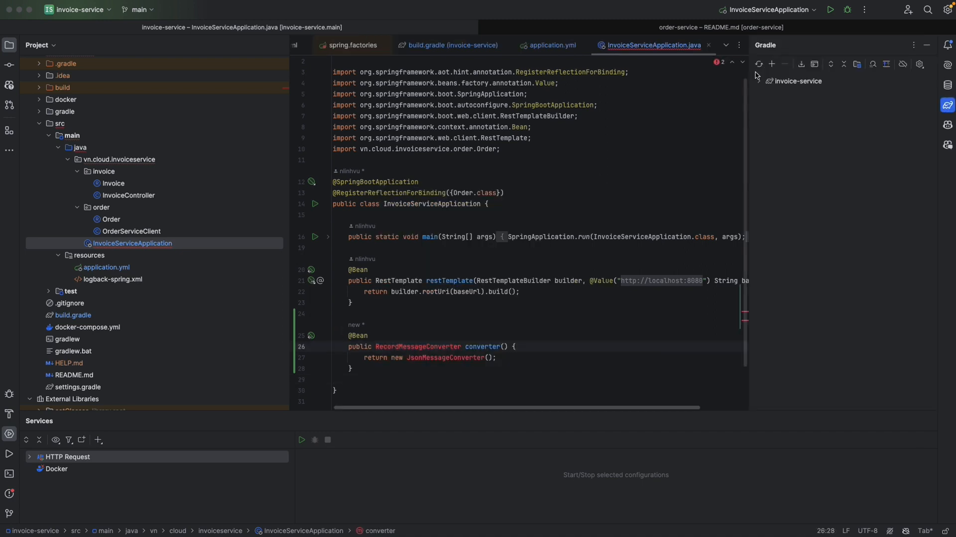
Reload the Gradle project so the Kafka classes resolve
click(759, 64)
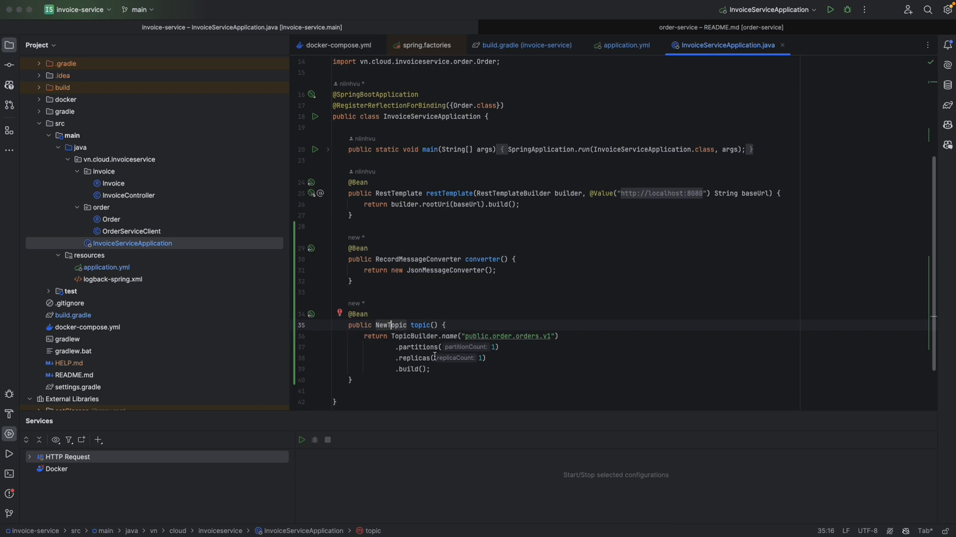
mouse_move(435, 369)
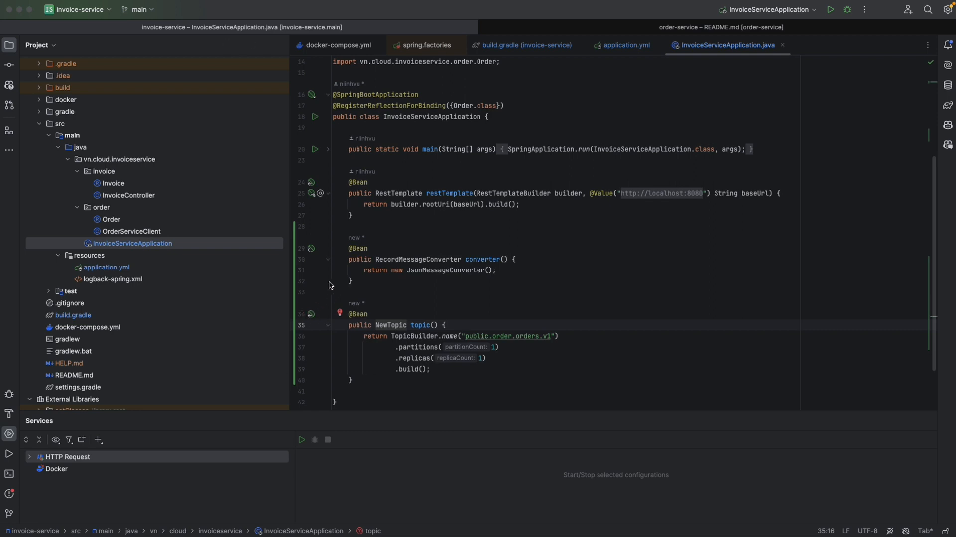
mouse_move(378, 284)
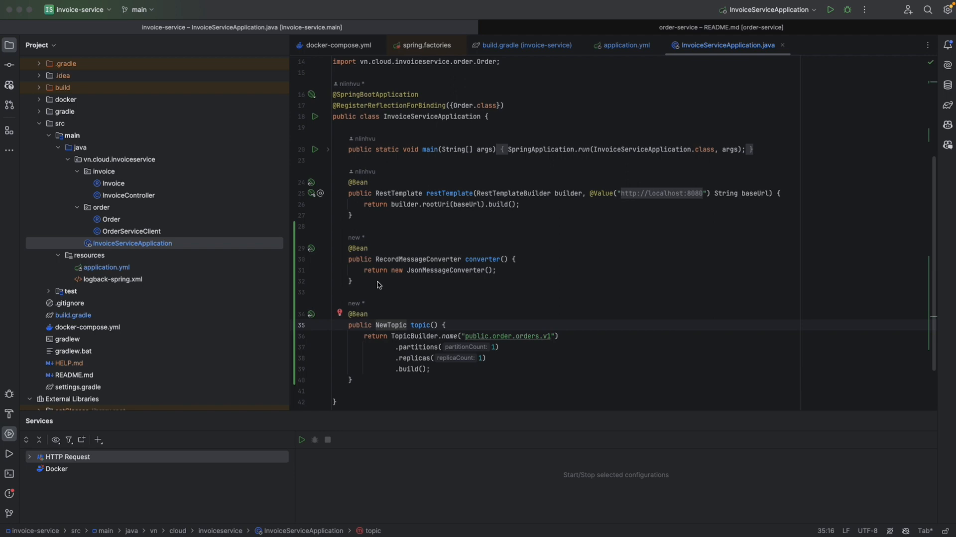
Create a new Java class named OrderPlacedEvent in the order package
click(101, 207)
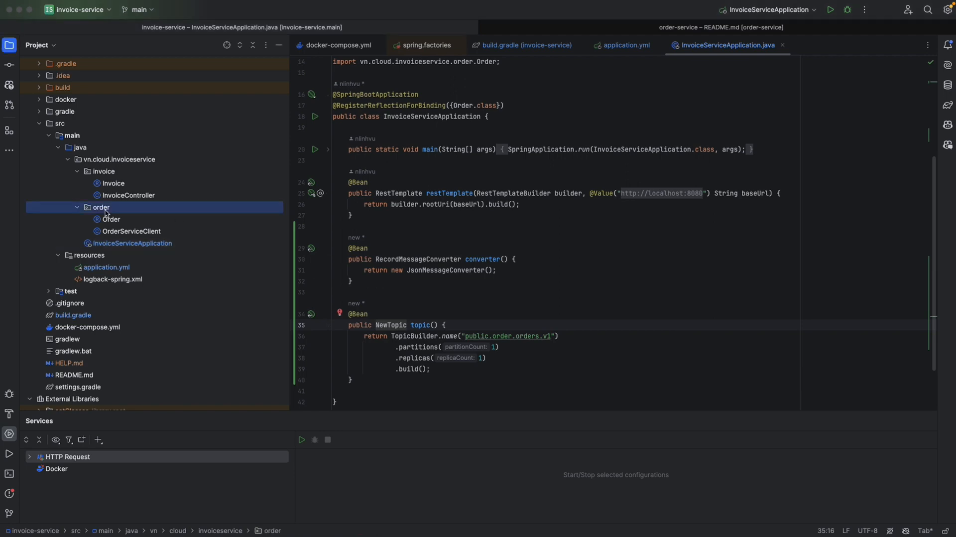
right_click(101, 207)
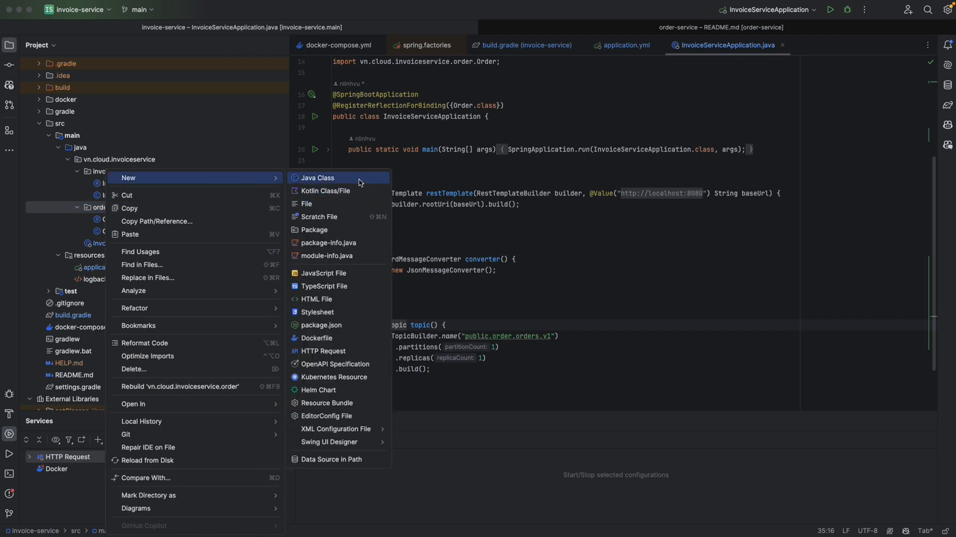
click(317, 178)
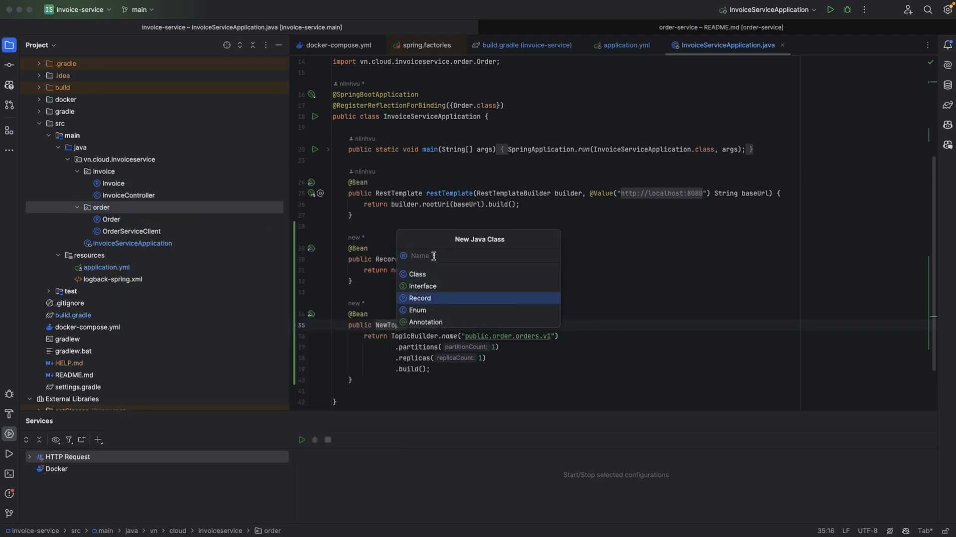
text(OrderPlacedEvent event) {)
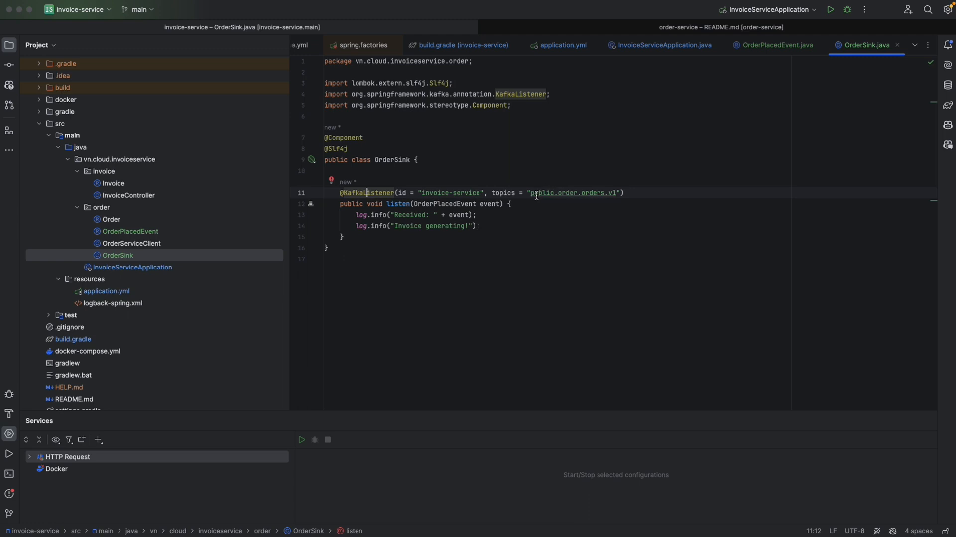
double_click(594, 192)
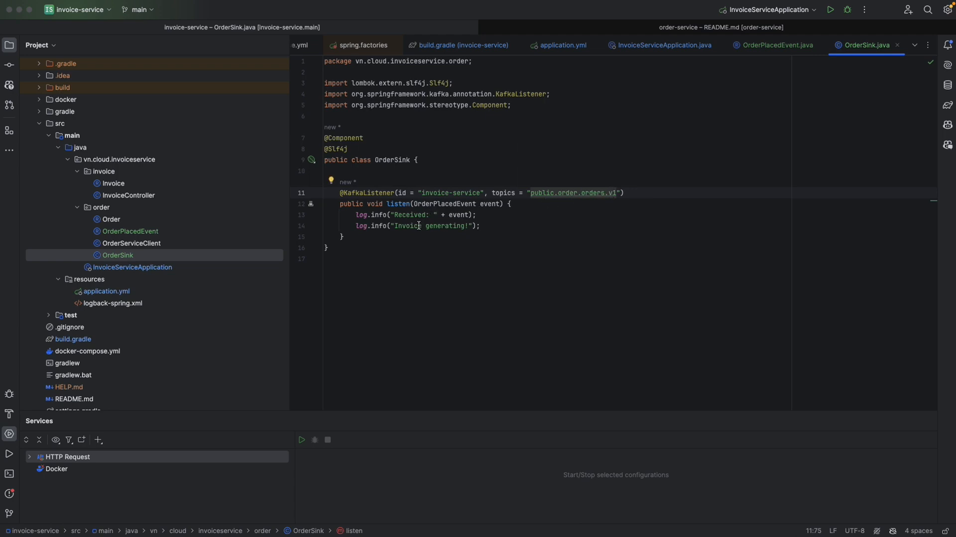
double_click(444, 225)
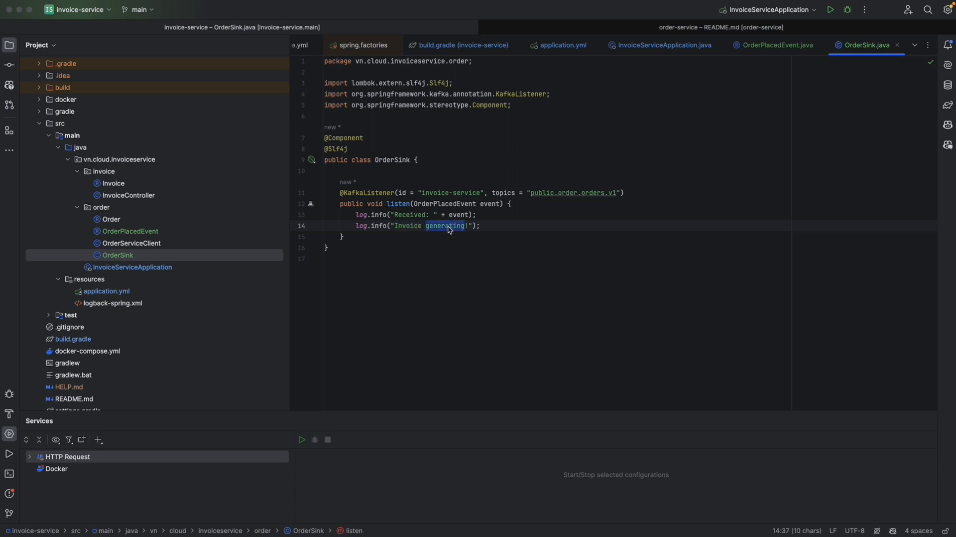
mouse_move(451, 234)
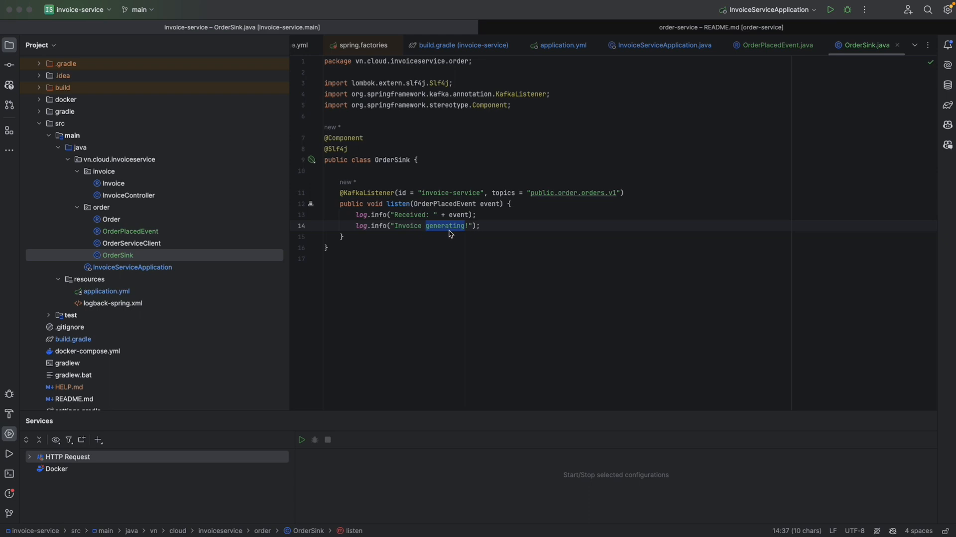
mouse_move(415, 251)
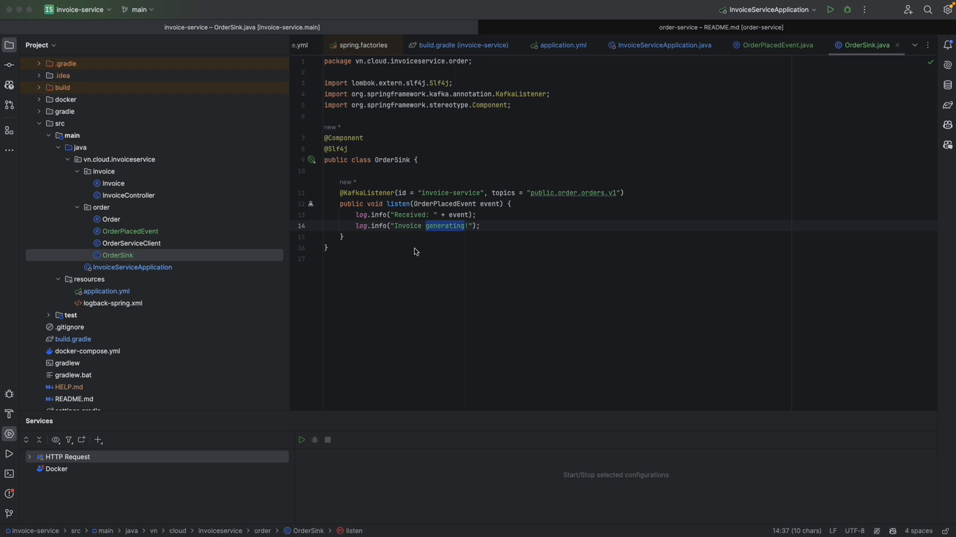
Open docker-compose.yml and highlight the kafka service's KRaft and INTERNAL listener settings
click(87, 351)
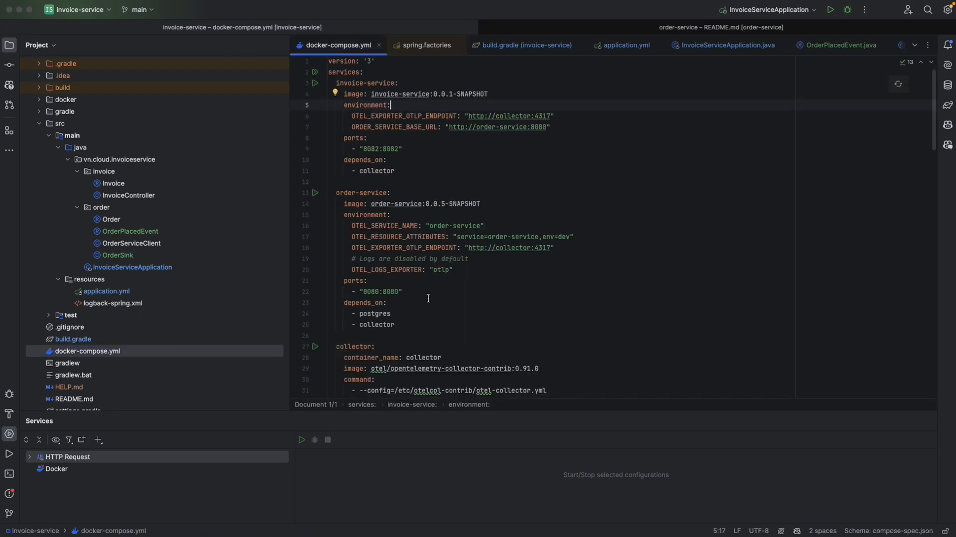
scroll(down, 3)
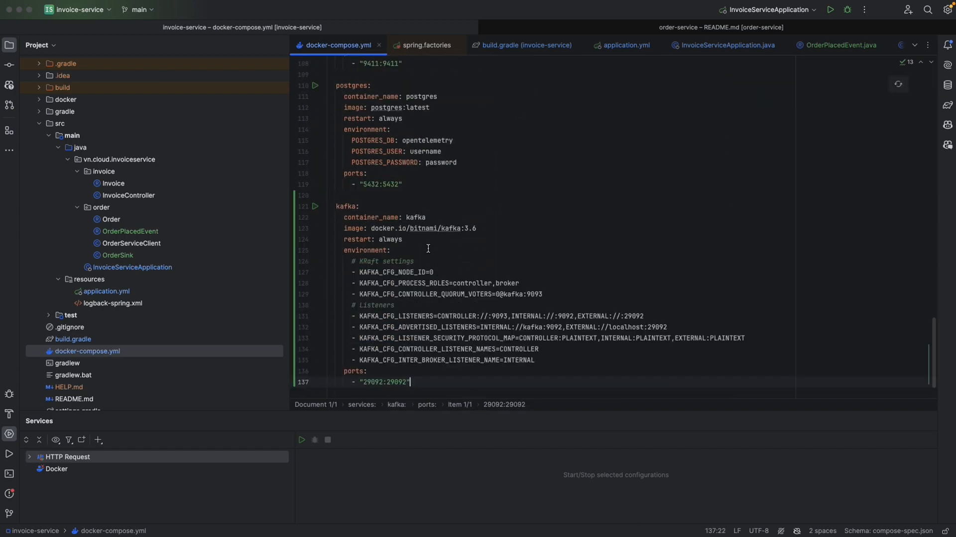
mouse_move(418, 228)
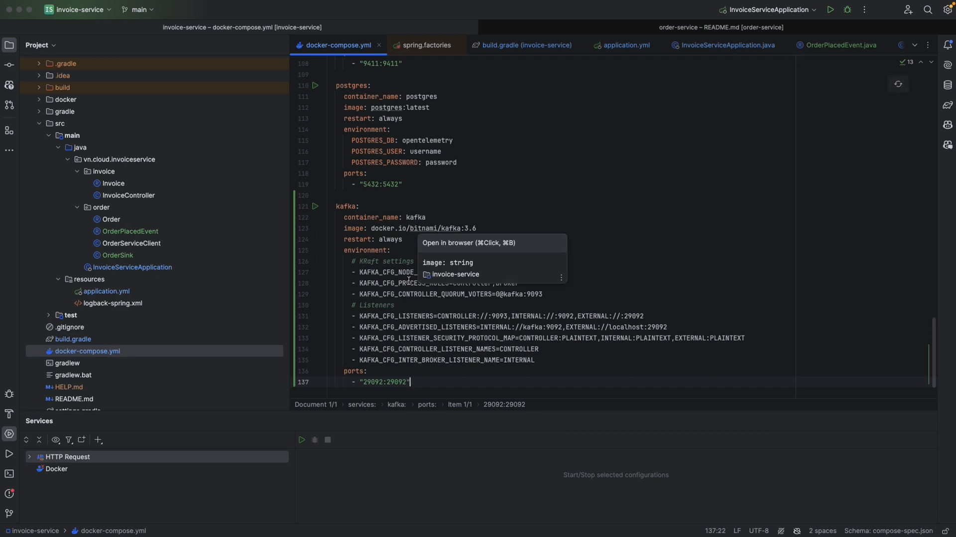
double_click(393, 261)
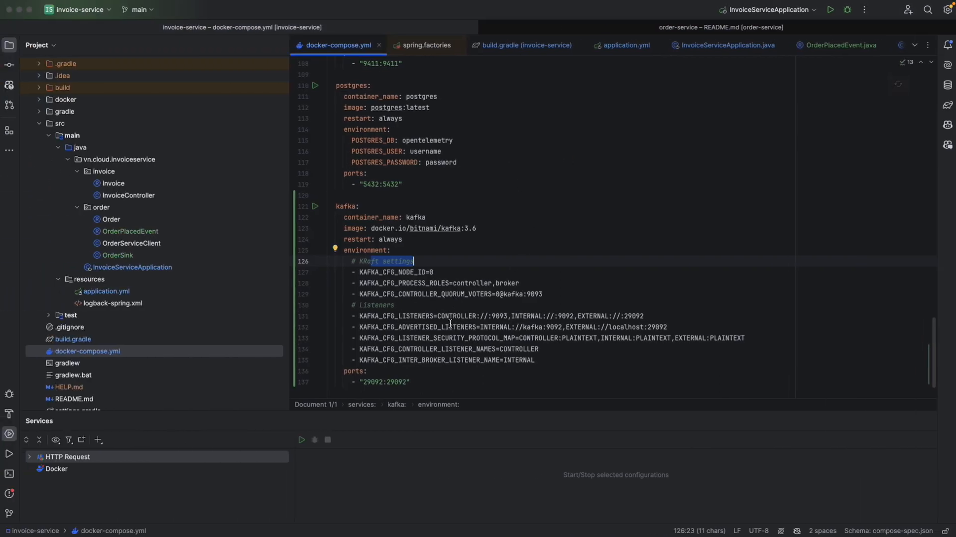
double_click(398, 315)
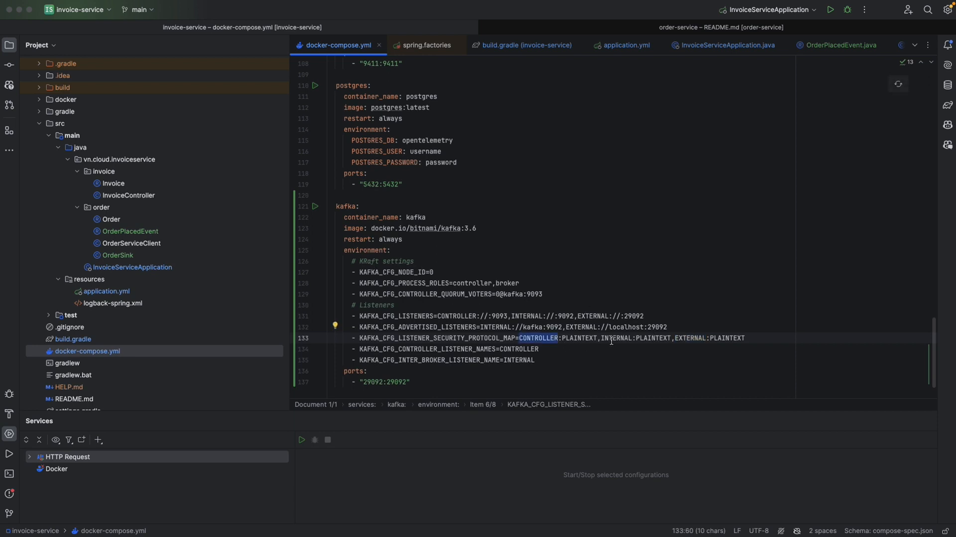
double_click(615, 338)
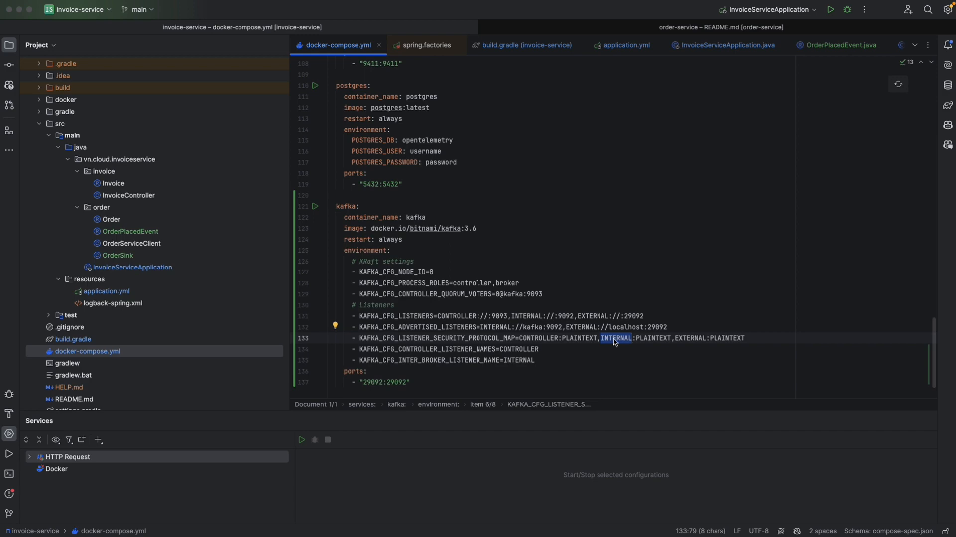
double_click(693, 337)
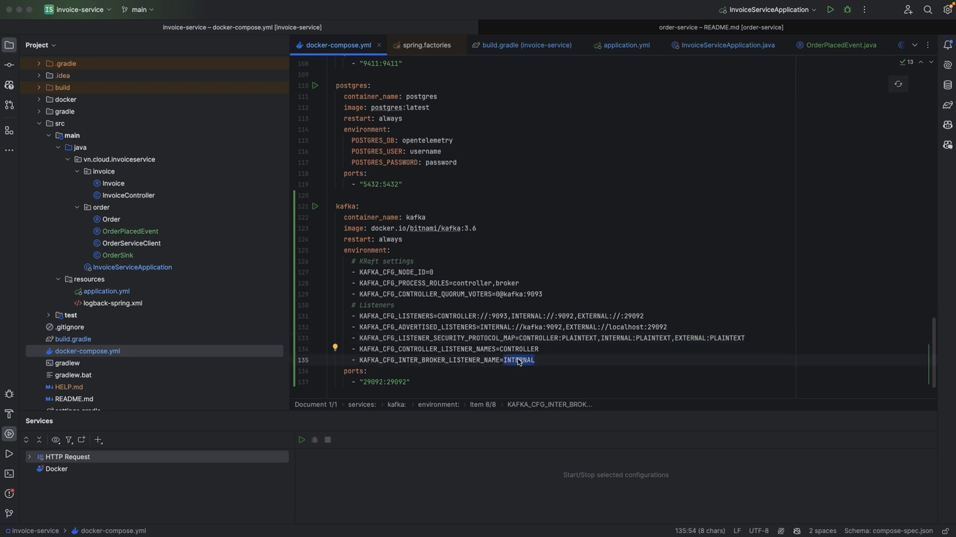
mouse_move(512, 362)
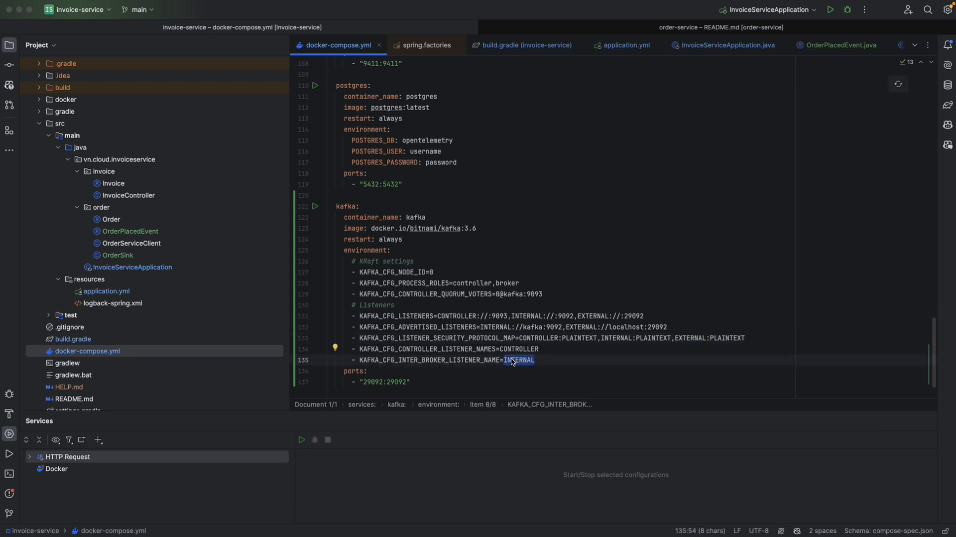
mouse_move(517, 361)
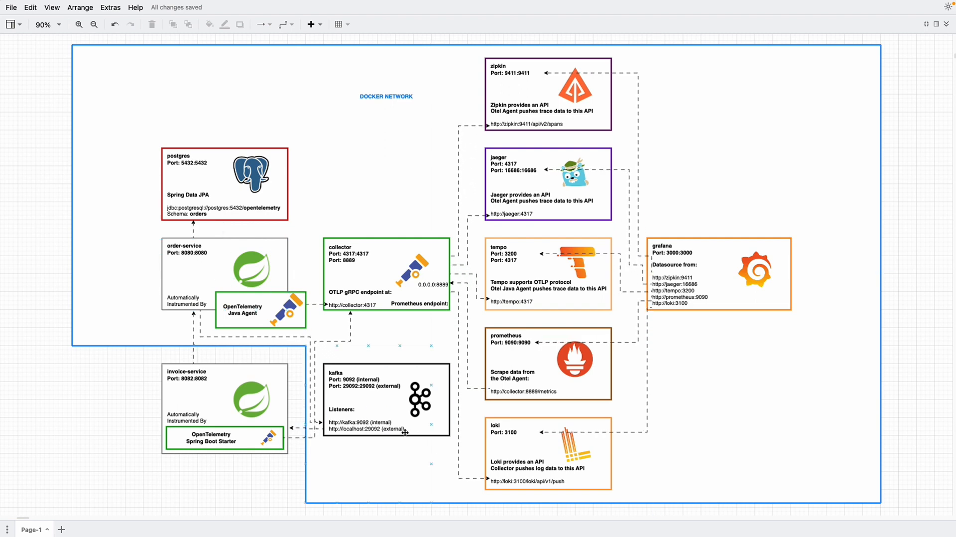
click(418, 399)
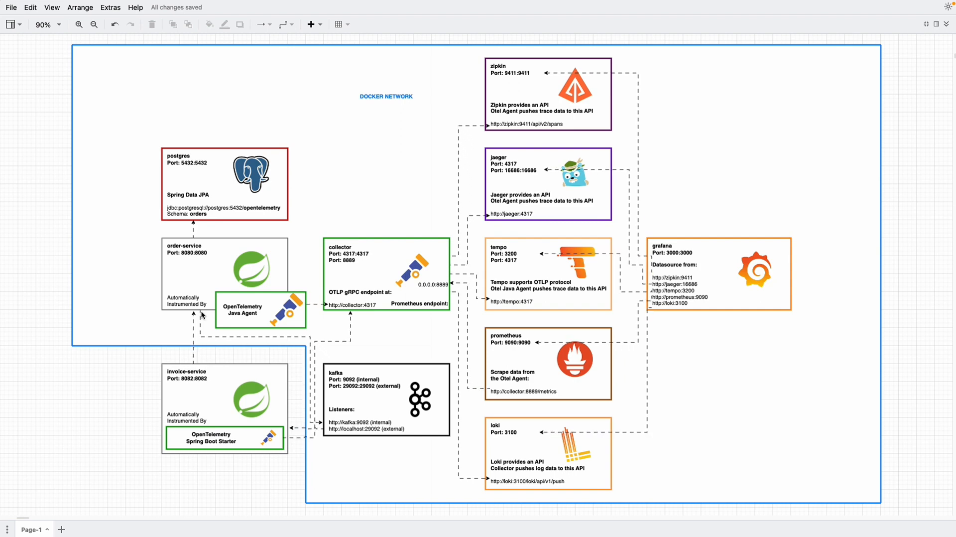
mouse_move(266, 334)
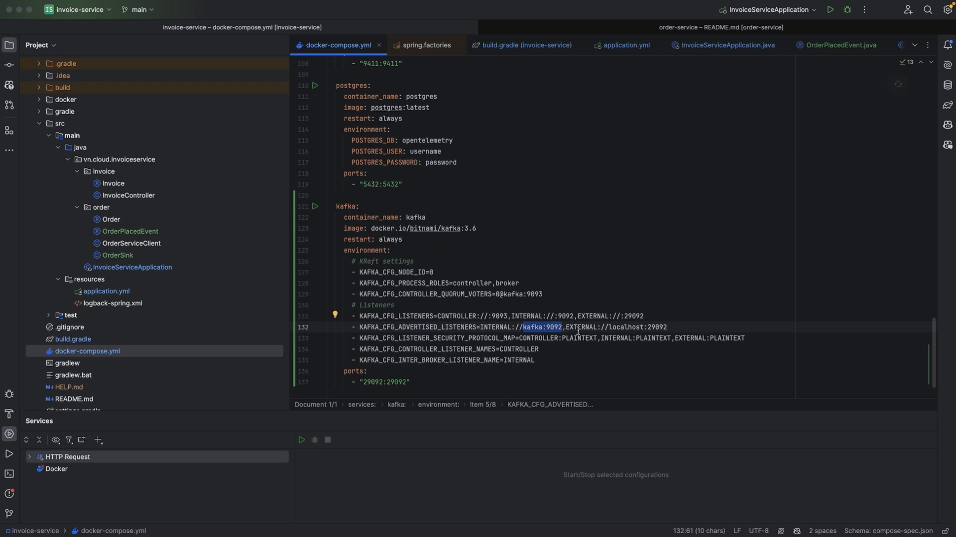
Highlight kafka:9092 and remove the invoice-service block at the top of docker-compose.yml
double_click(583, 326)
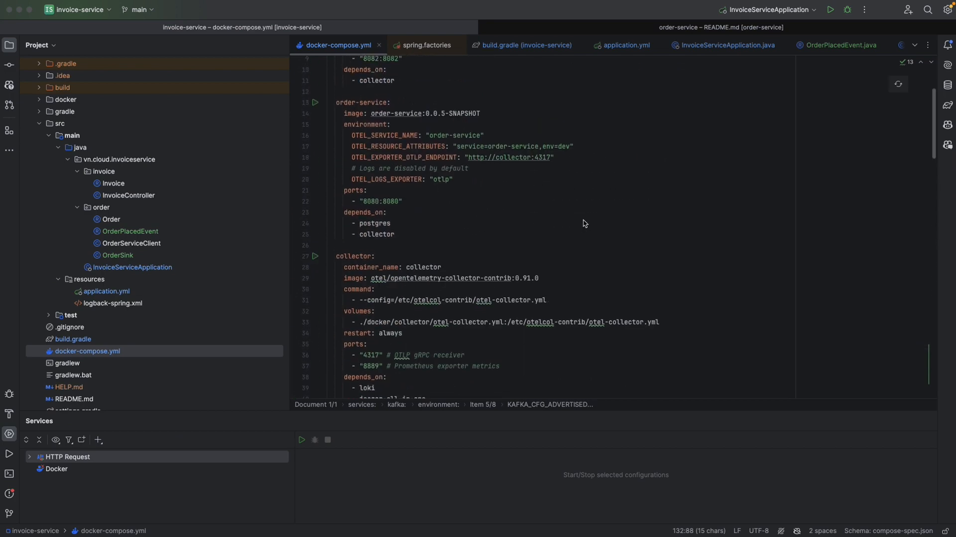
scroll(up, 3)
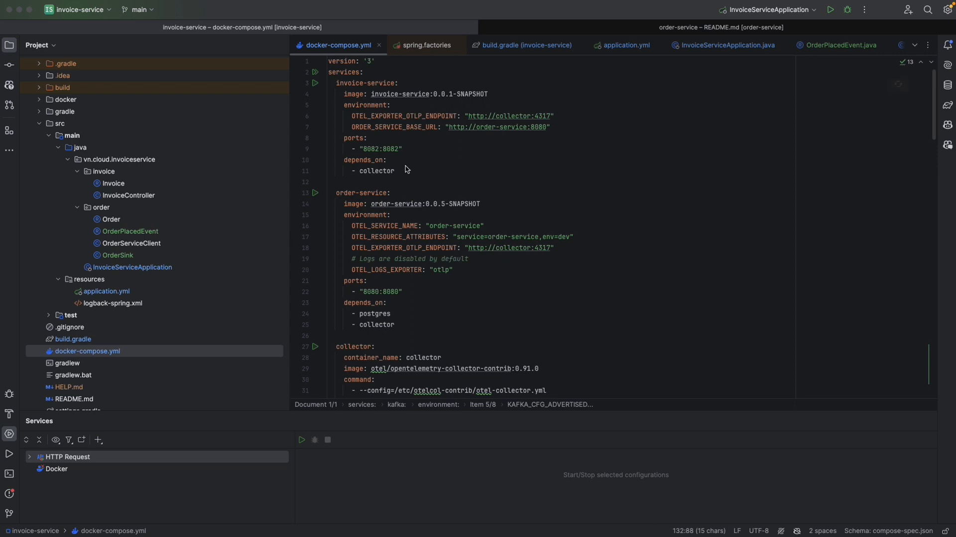
click(324, 82)
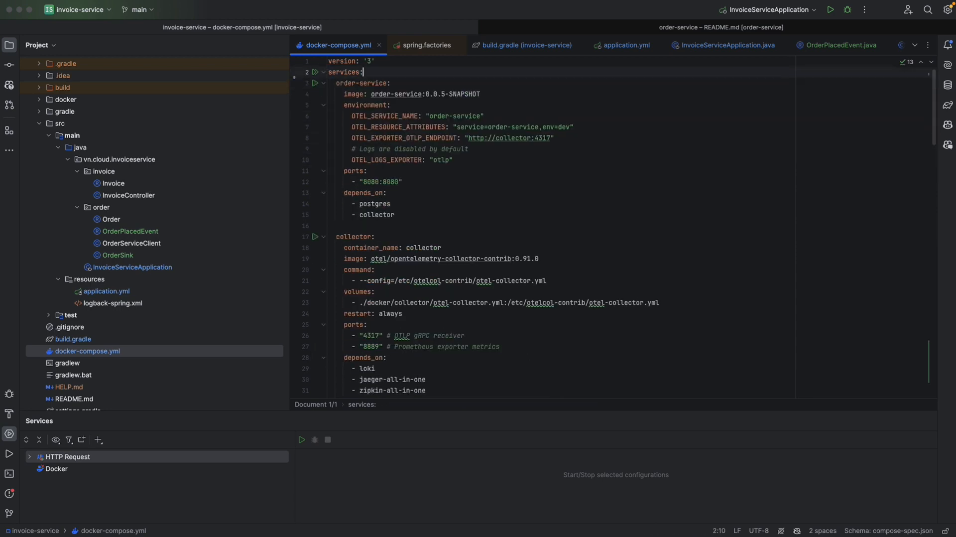
Map the collector's gRPC port as 4317:4317
scroll(down, 3)
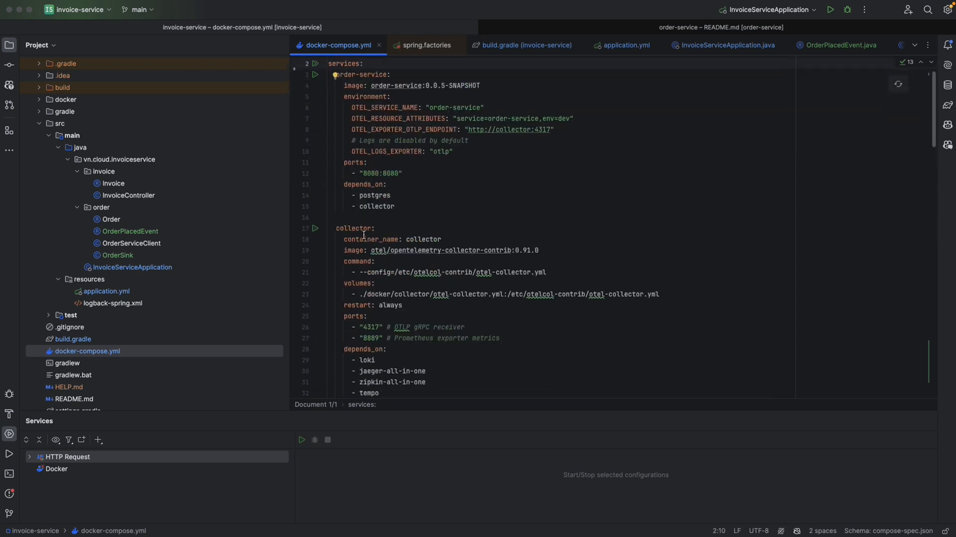
click(381, 327)
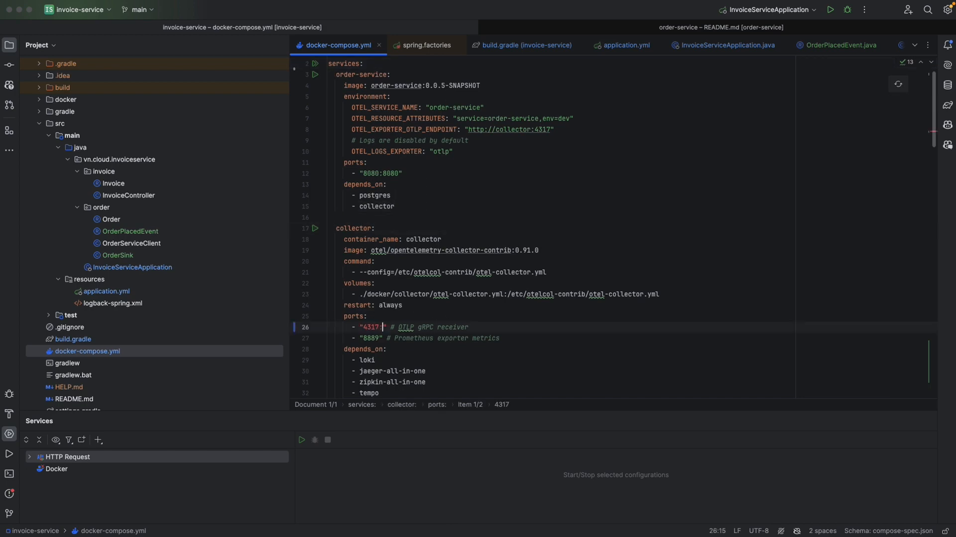
text(:4317)
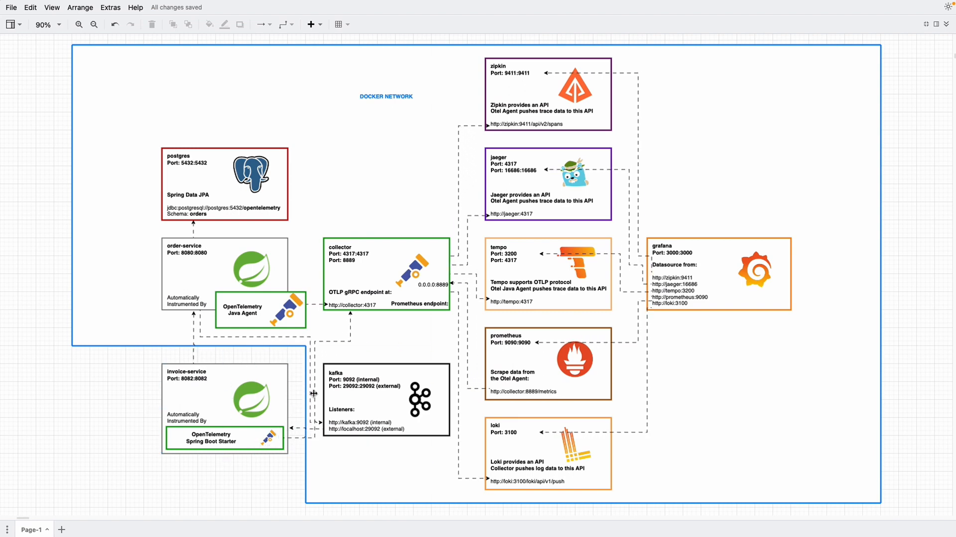
click(349, 254)
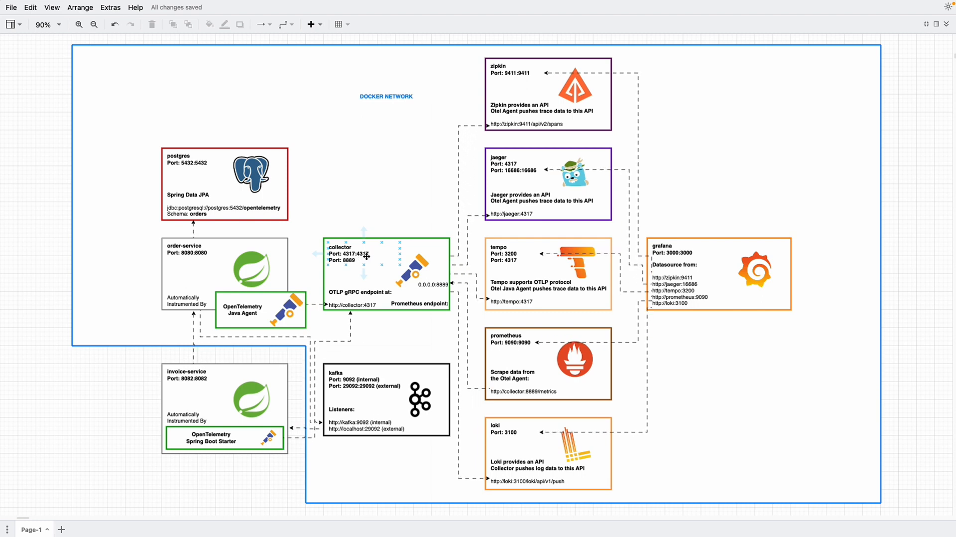
click(350, 317)
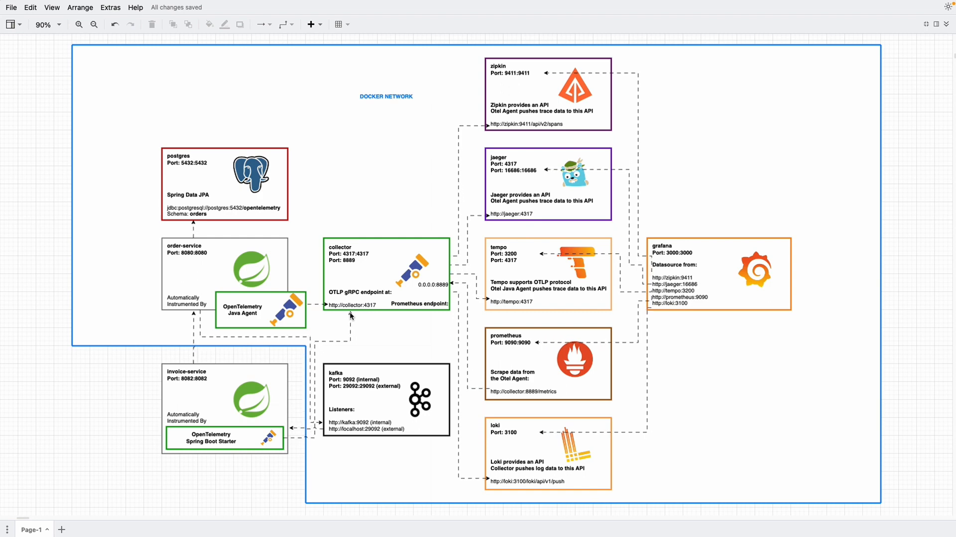
mouse_move(215, 269)
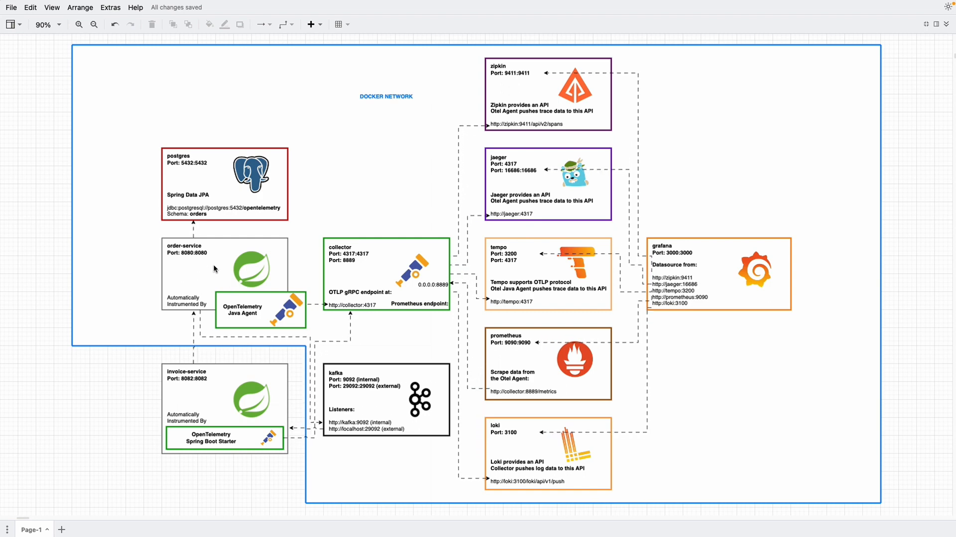
mouse_move(195, 253)
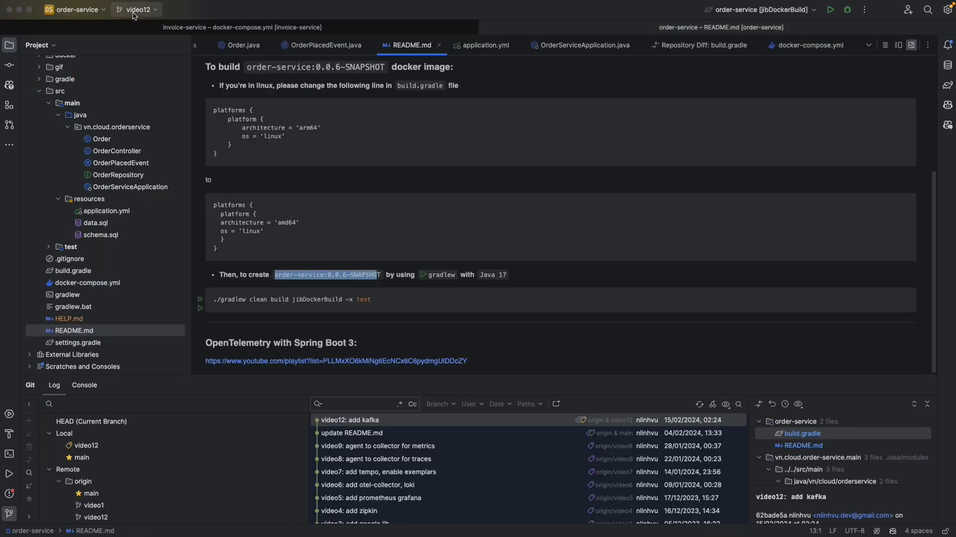
Open the order-service README and scroll through its POST /orders description
click(139, 10)
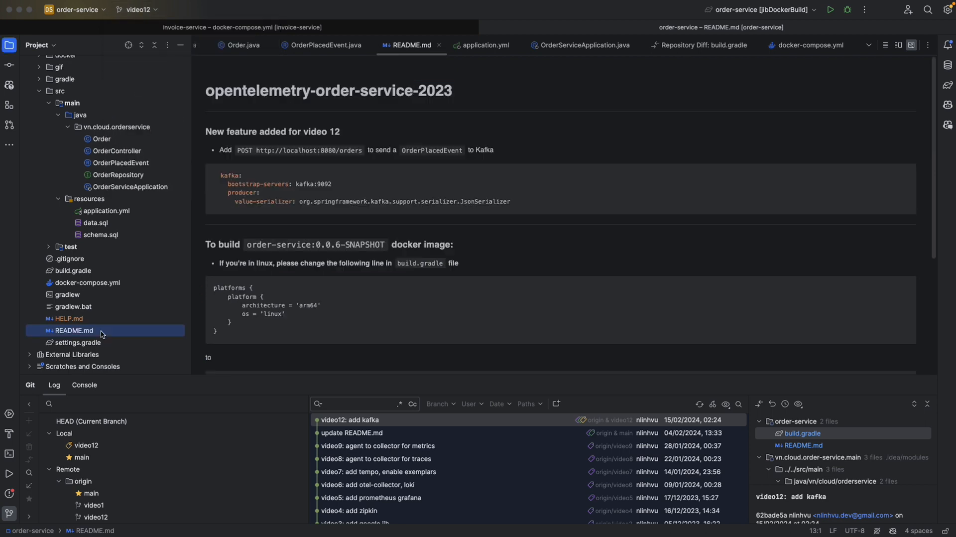
mouse_move(301, 178)
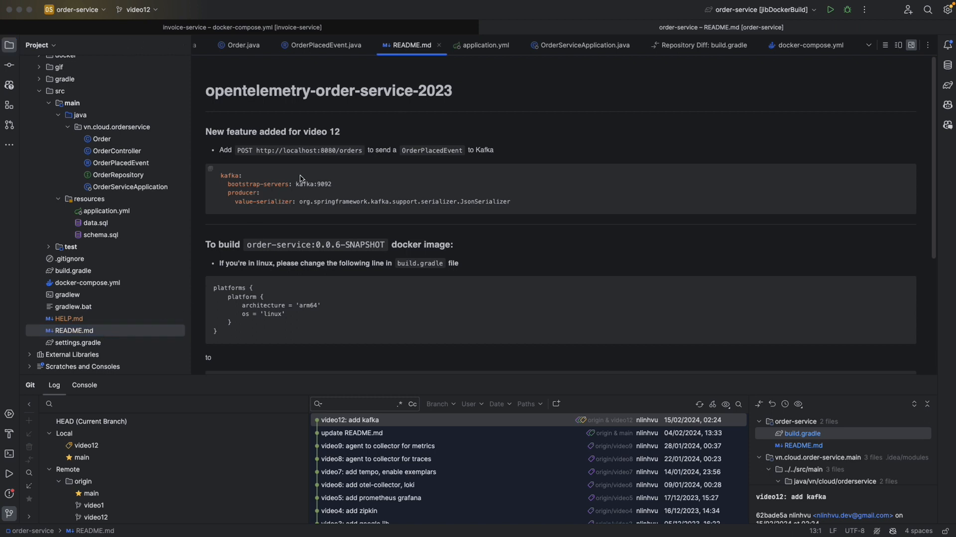
mouse_move(323, 115)
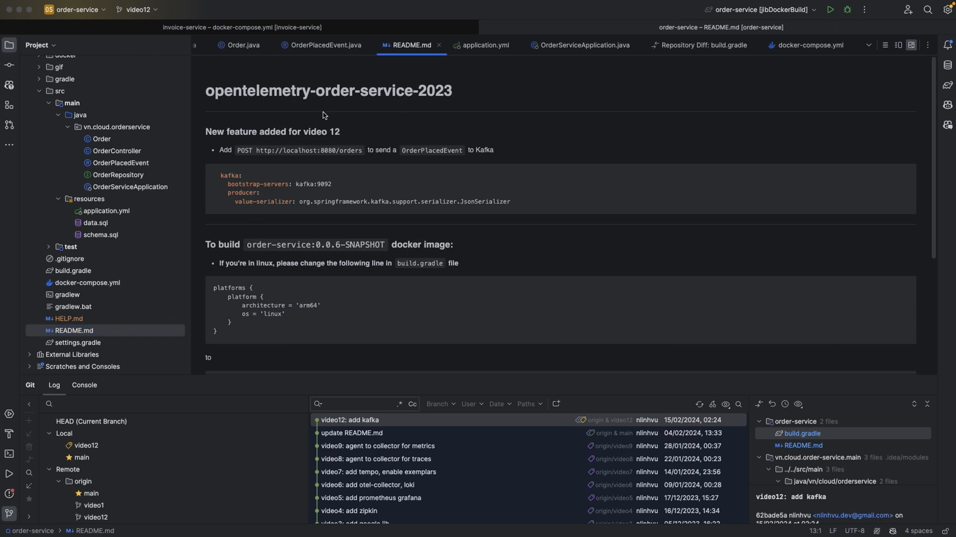
scroll(down, 3)
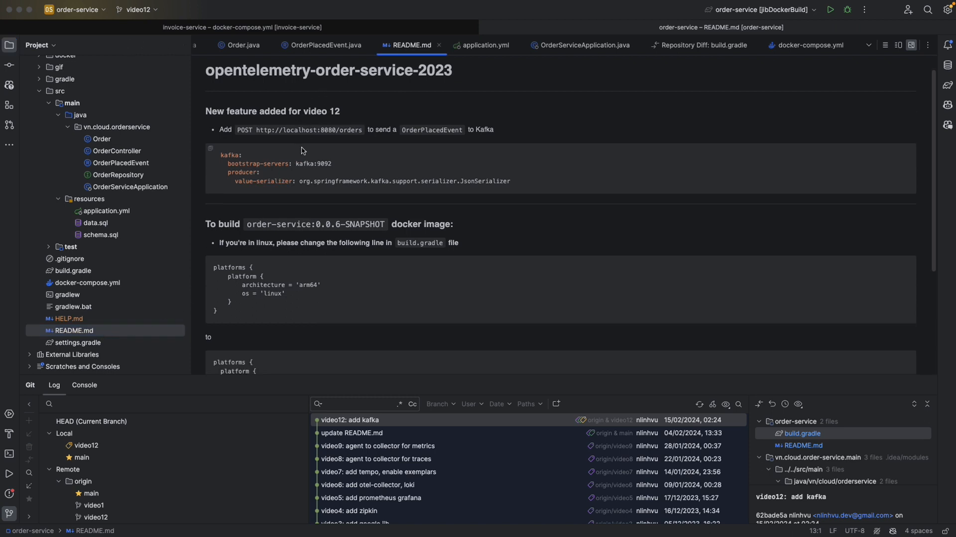
mouse_move(377, 152)
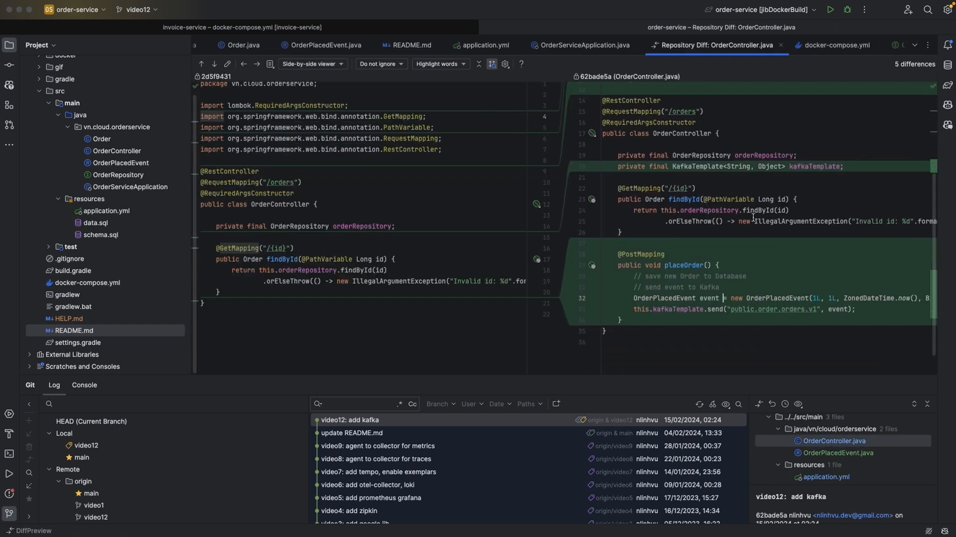
Review the OrderPlacedEvent and OrderController diffs from the video12 commit
double_click(814, 166)
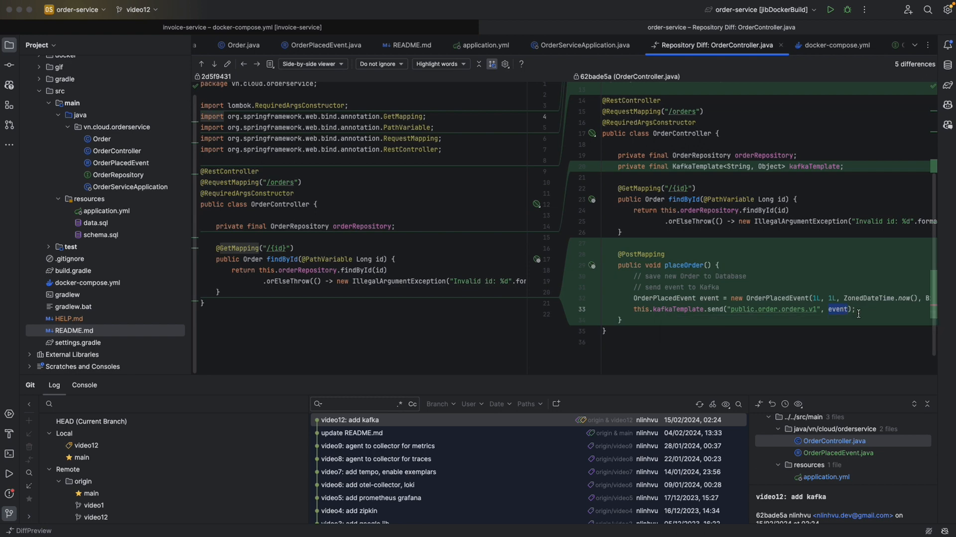
click(838, 452)
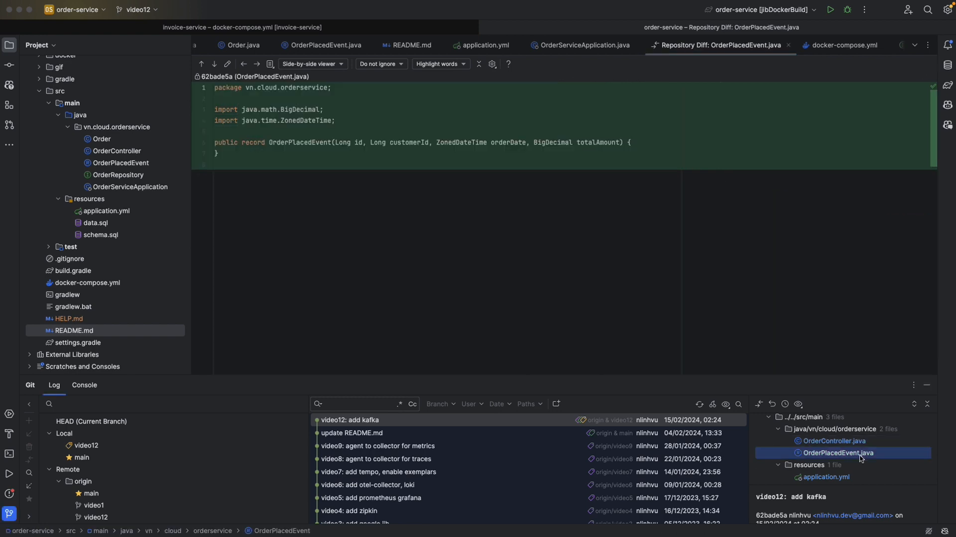
click(834, 441)
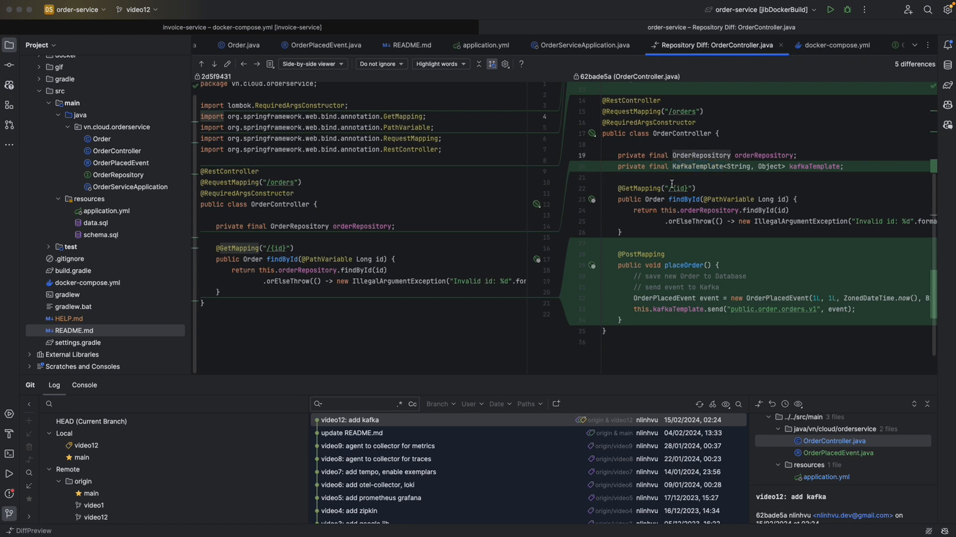
View application.yml's Kafka changes, highlighting the value-serializer JsonSerializer setting
click(826, 476)
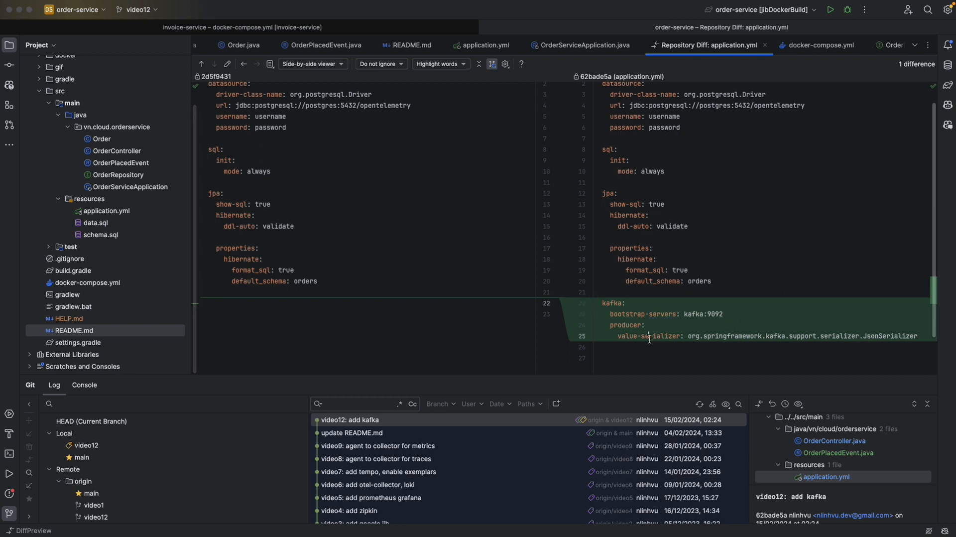
double_click(659, 335)
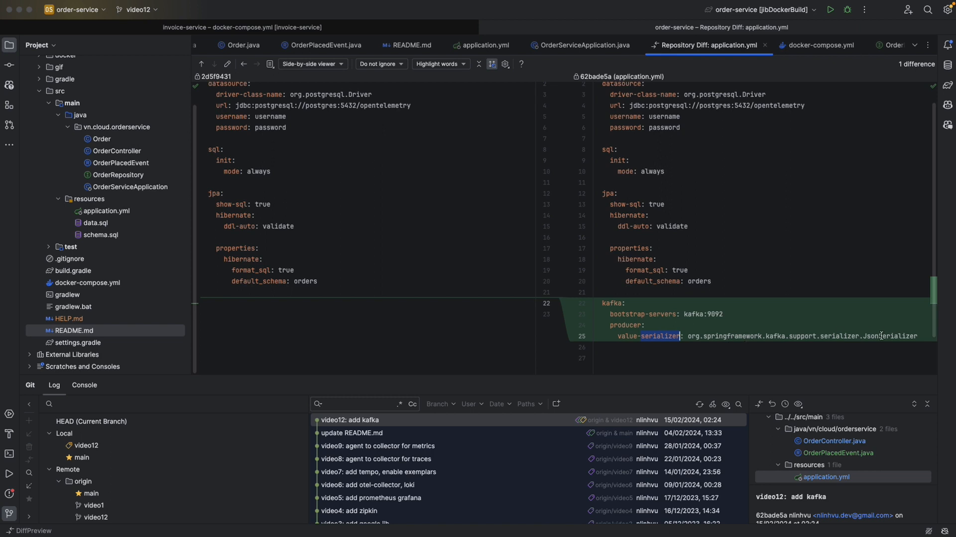
double_click(891, 336)
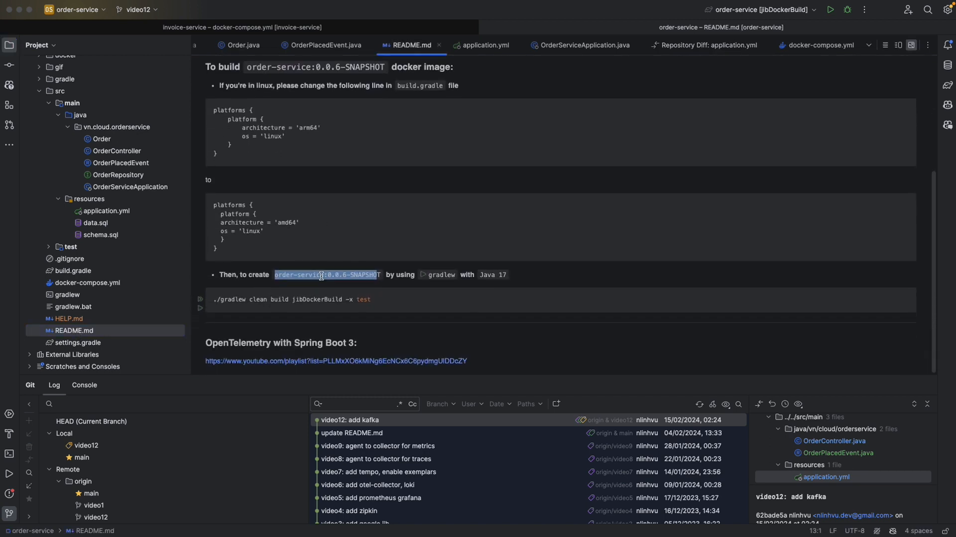
Review the build.gradle bump to 0.0.6-SNAPSHOT and select the README's gradle build command
click(343, 275)
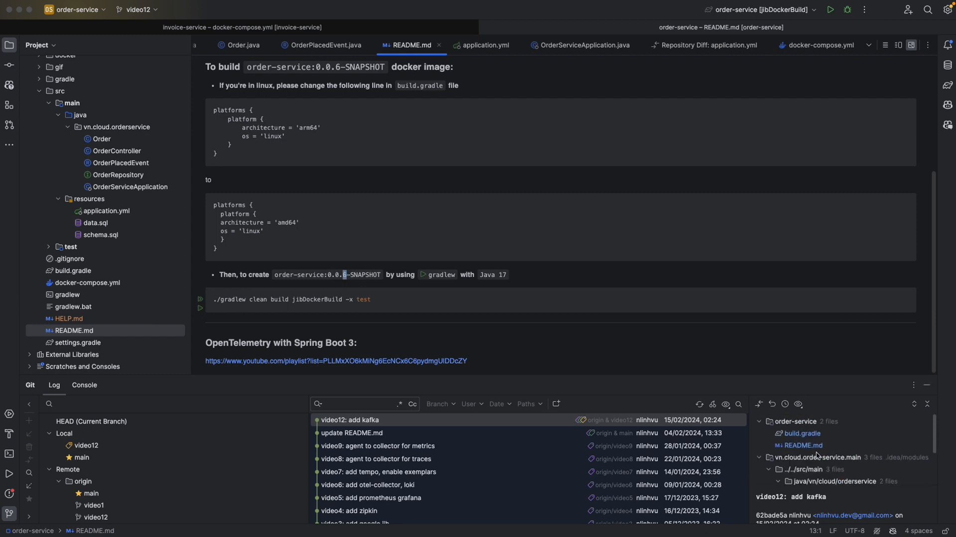
click(802, 433)
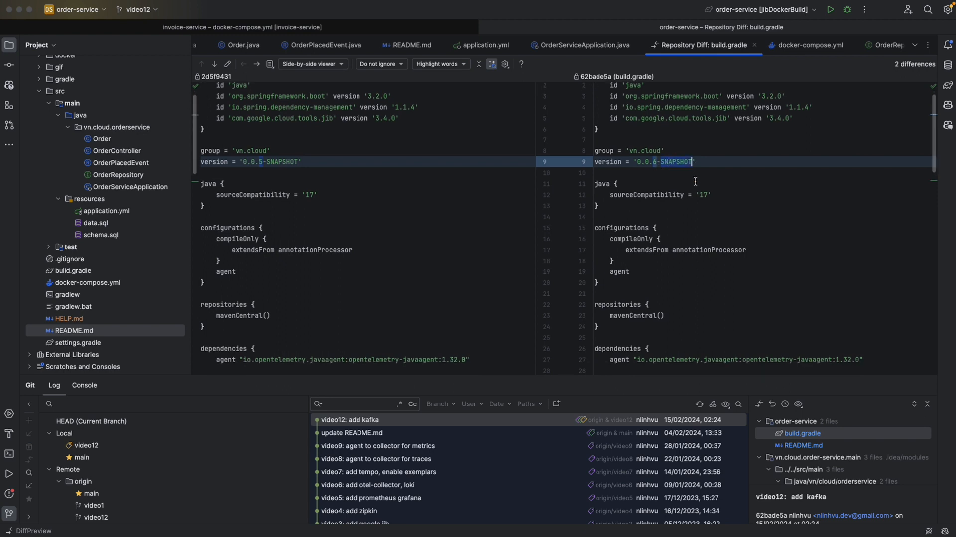
scroll(down, 3)
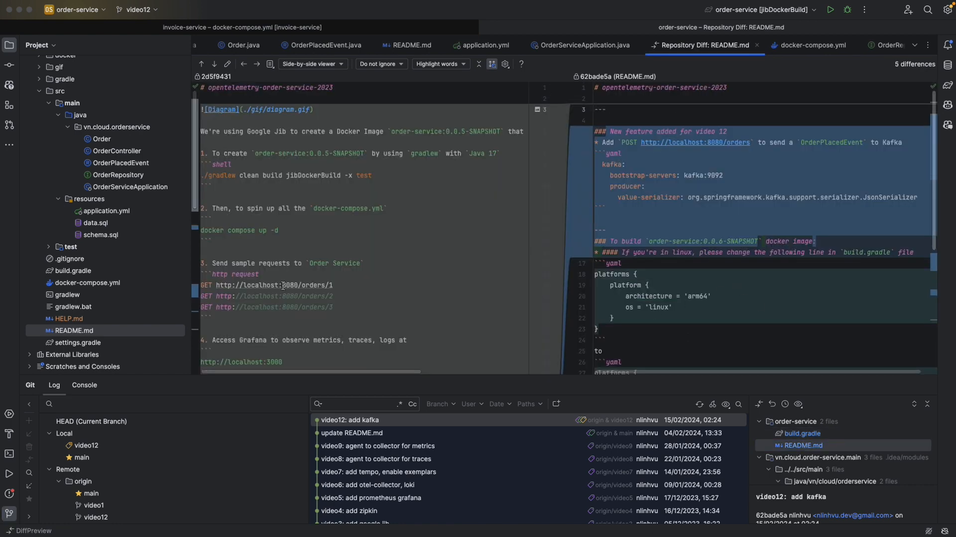
click(411, 45)
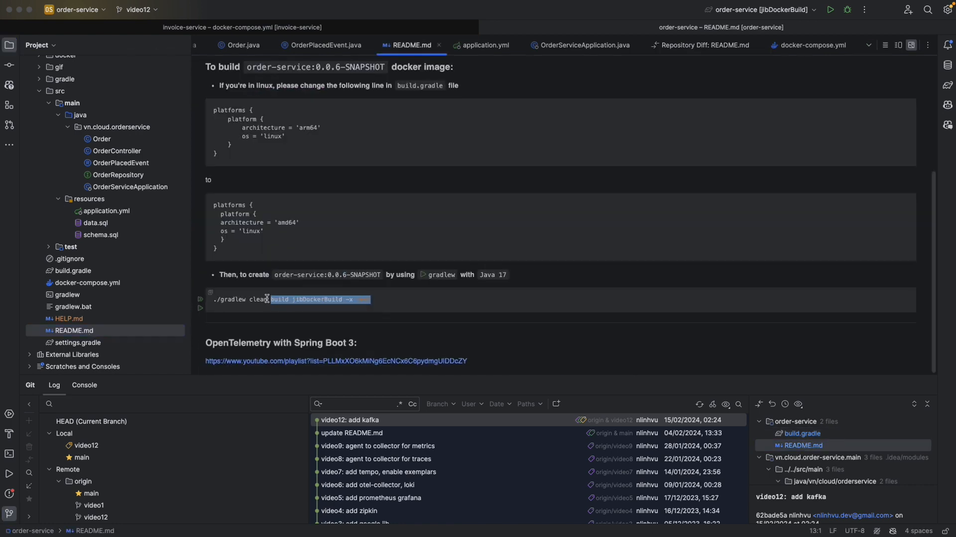
triple_click(306, 300)
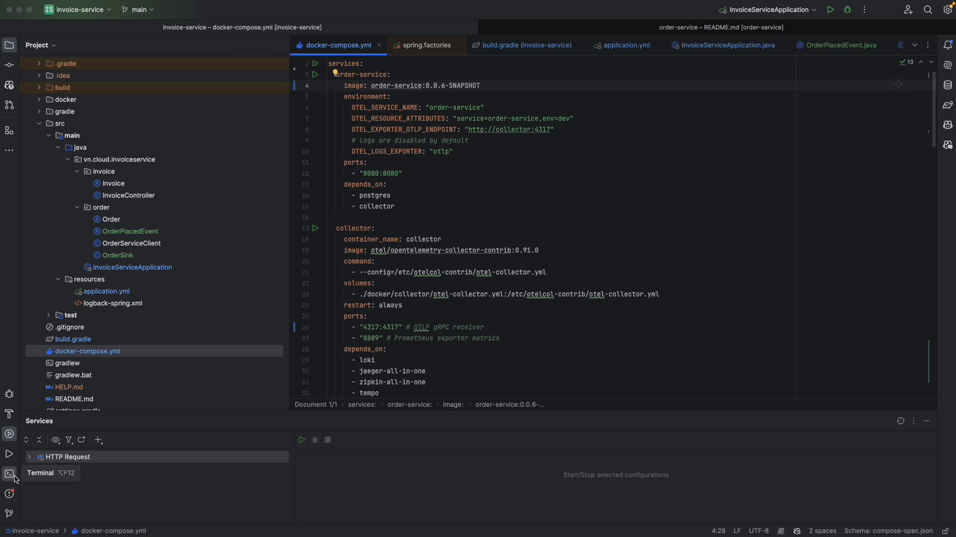
Run docker compose up in the terminal and send POST to localhost:8080/orders from scratch.http
click(9, 474)
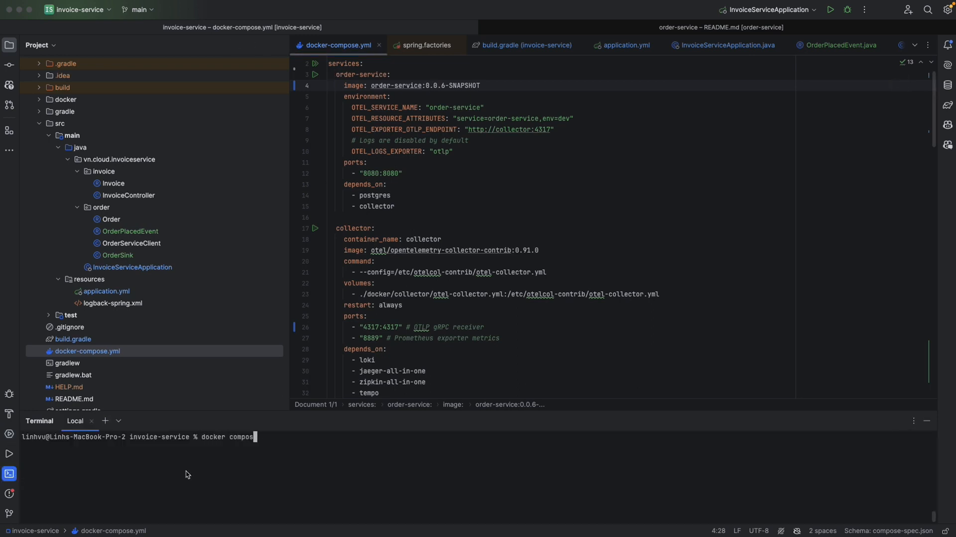
key(Enter)
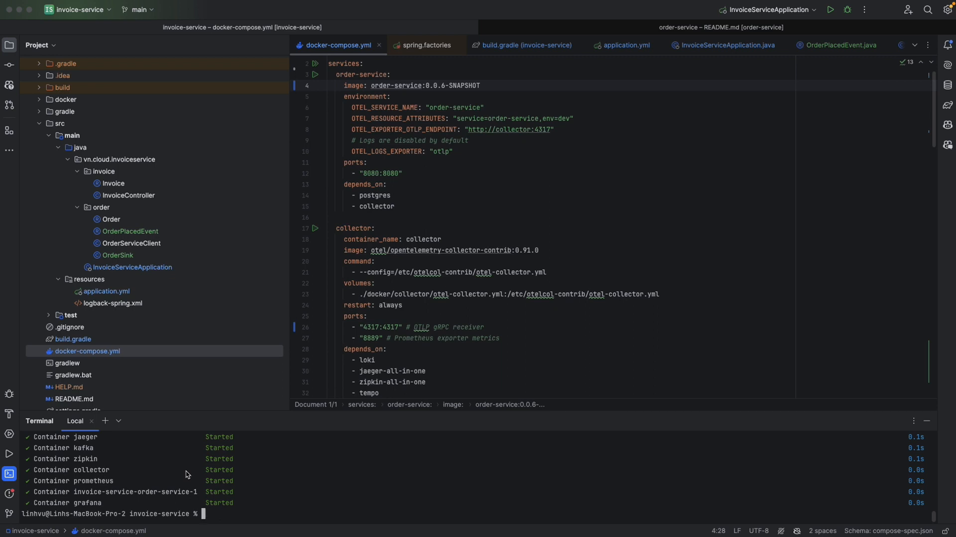
mouse_move(7, 435)
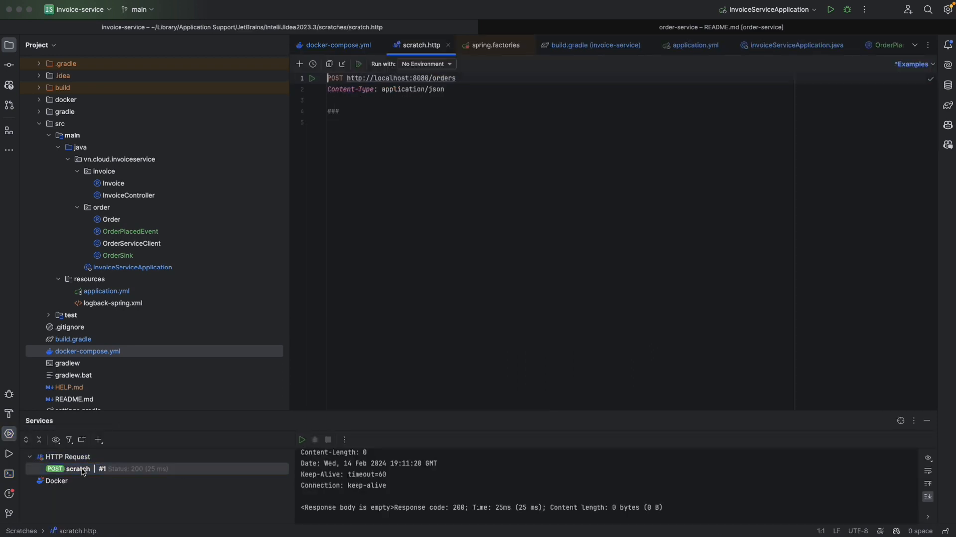
double_click(422, 77)
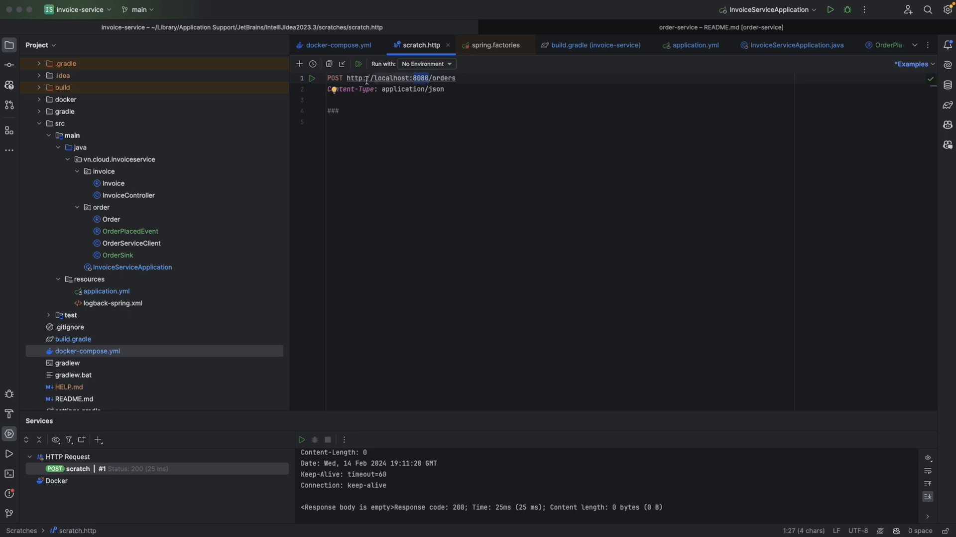
double_click(443, 77)
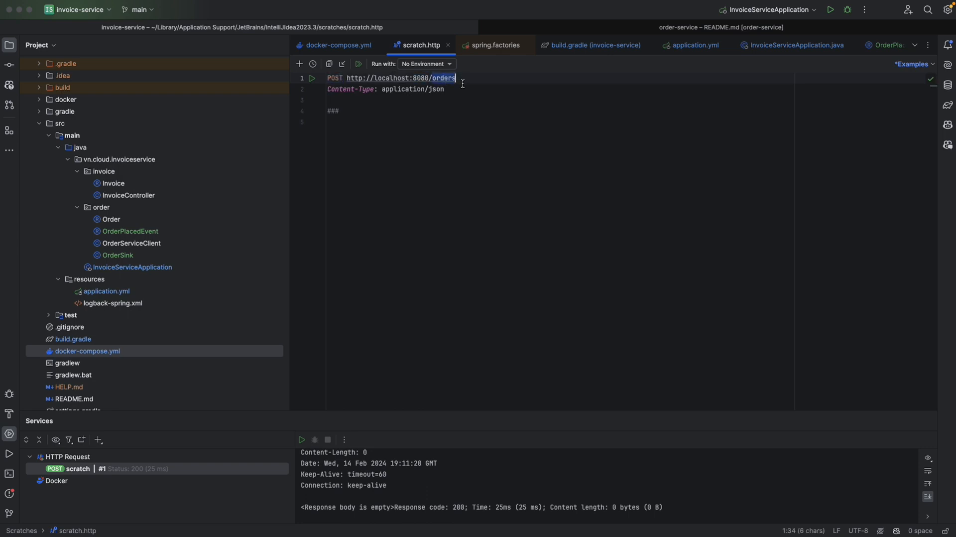
click(313, 78)
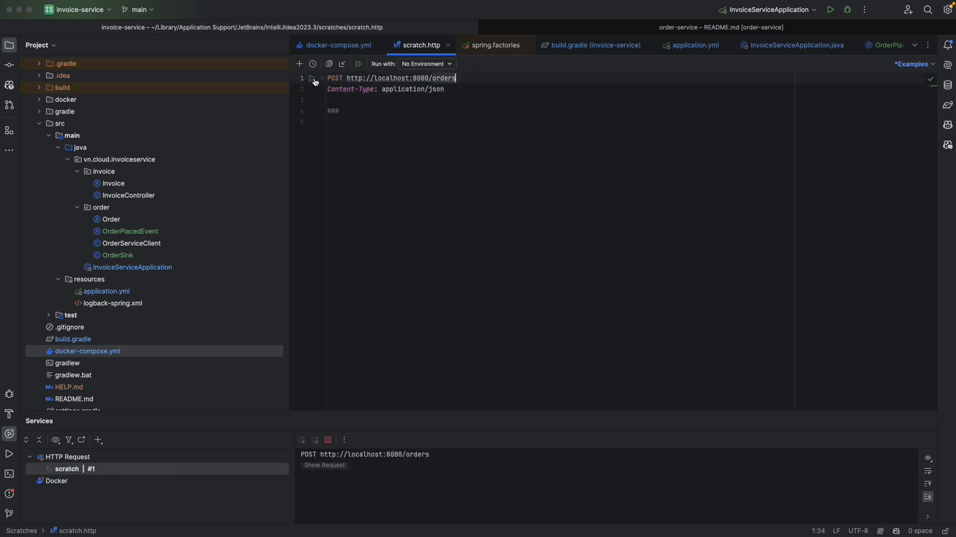
click(314, 78)
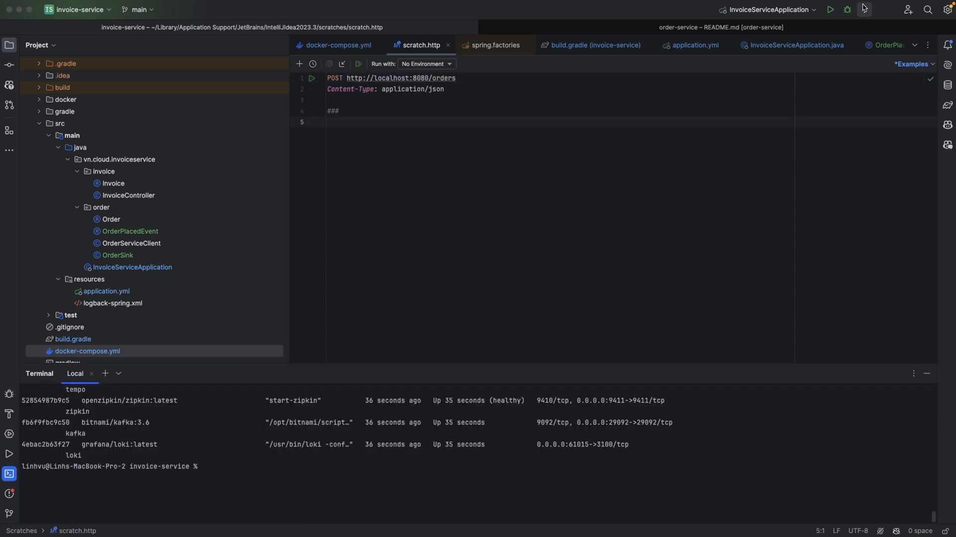
mouse_move(834, 9)
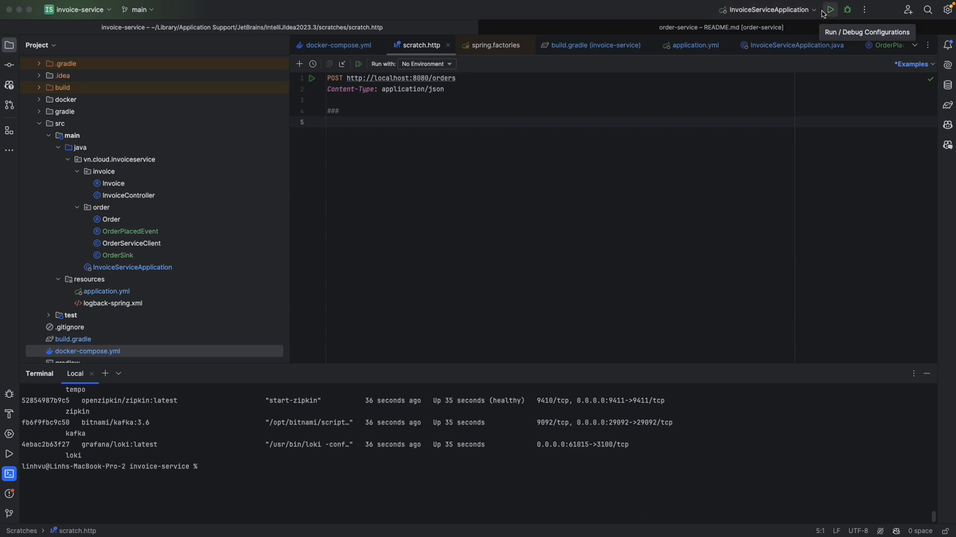
Debug InvoiceServiceApplication, resend the POST order, and inspect the OrderPlacedEvent received log lines
click(846, 10)
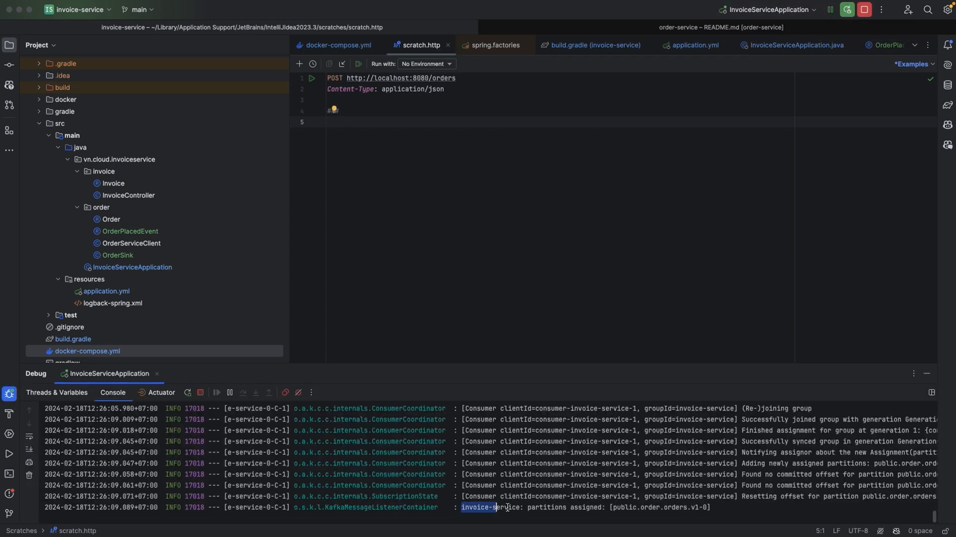
drag(462, 507, 590, 507)
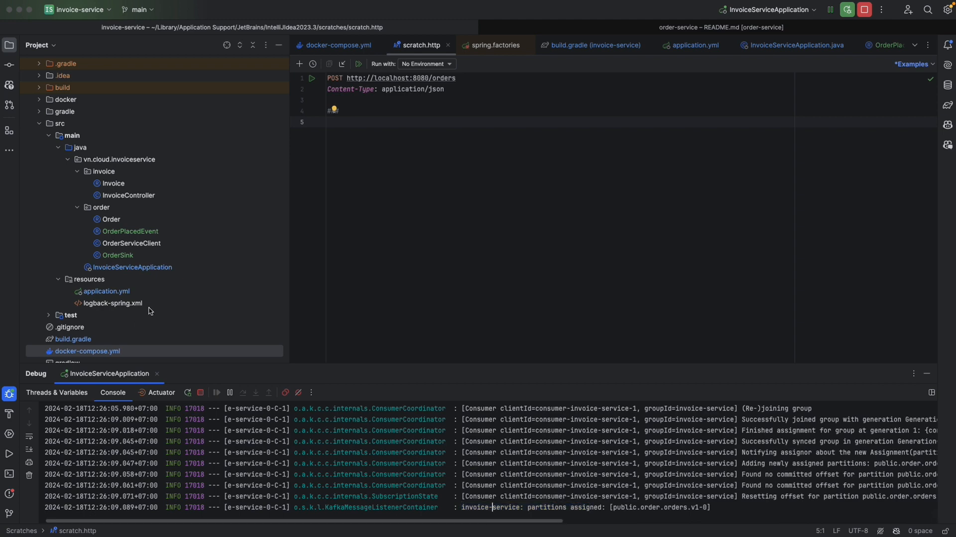
click(313, 78)
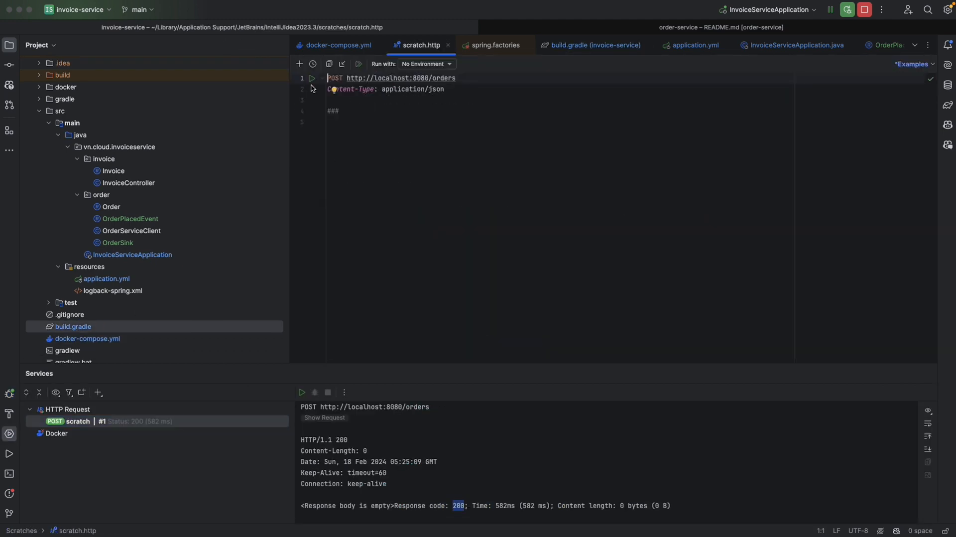
click(313, 78)
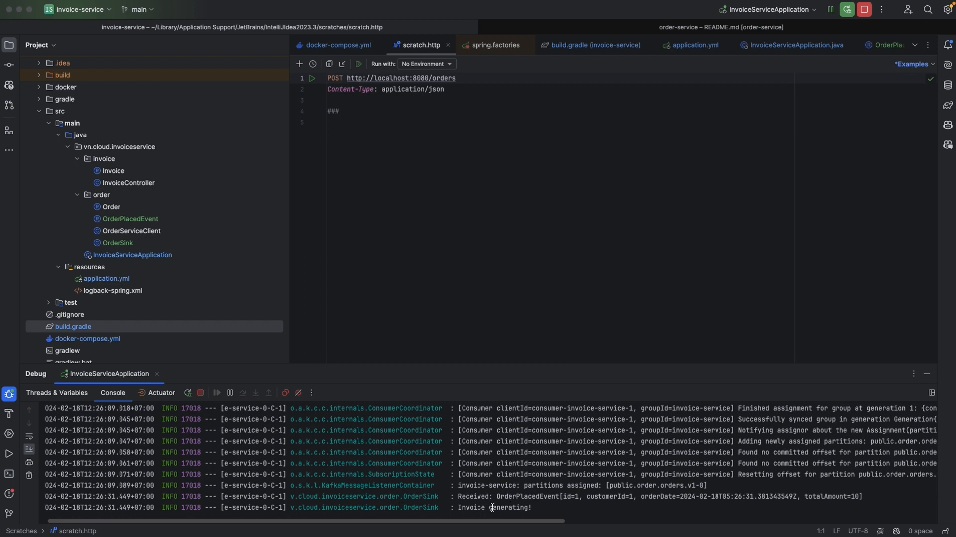
double_click(472, 496)
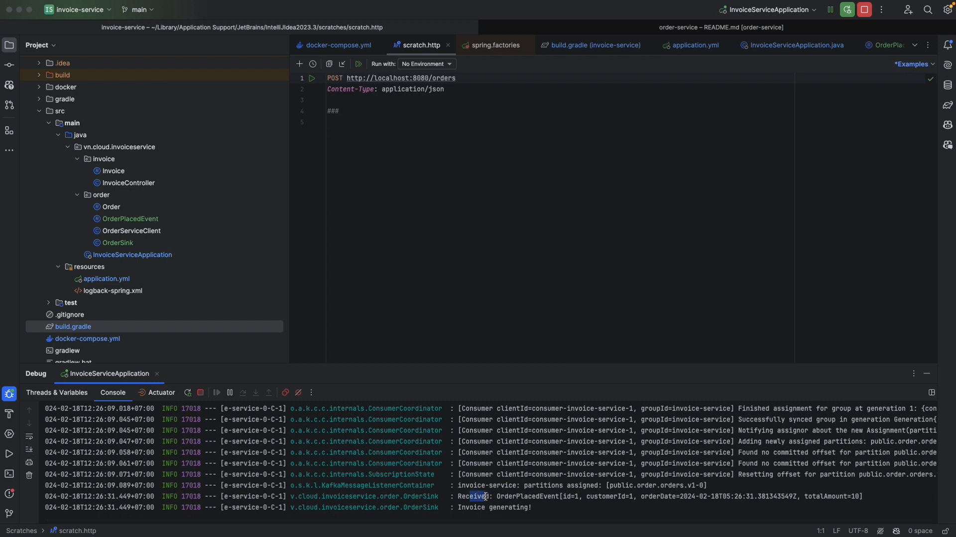
double_click(472, 507)
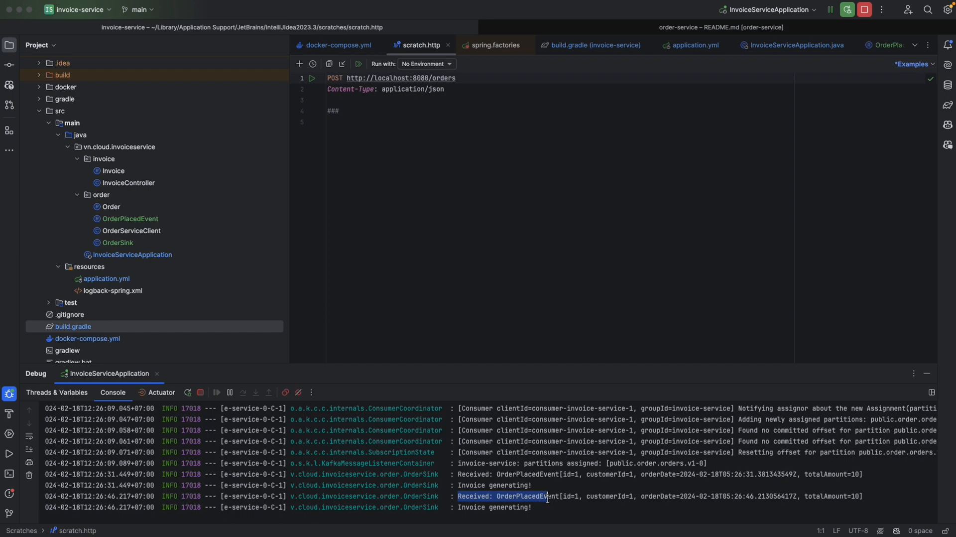
click(535, 520)
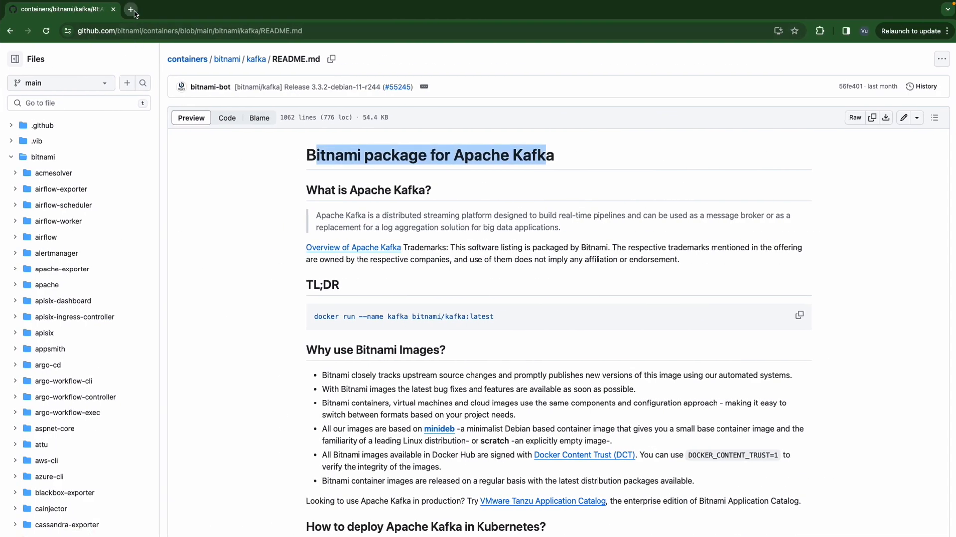
Sign in to Grafana at localhost:3000 in a new tab, dismiss the password warning, and open navigation
click(131, 10)
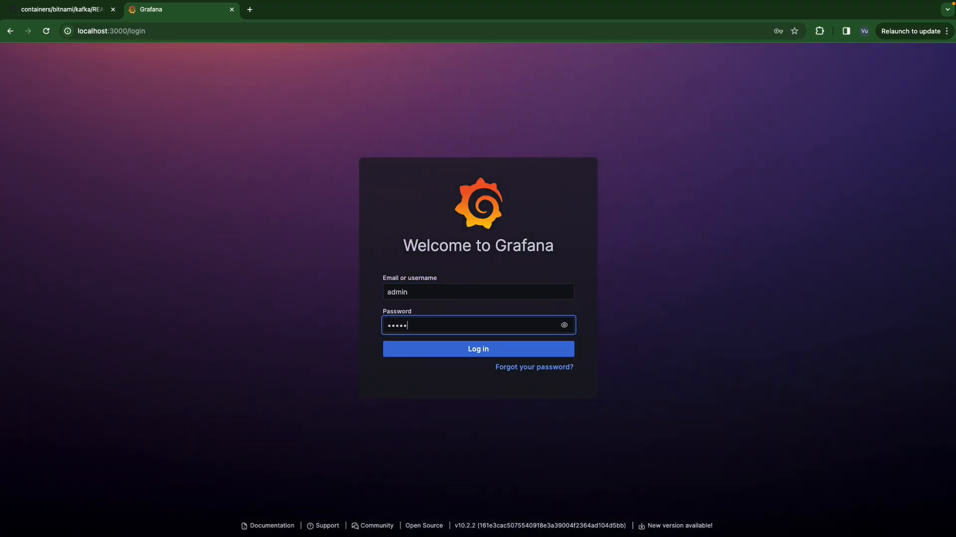
click(478, 349)
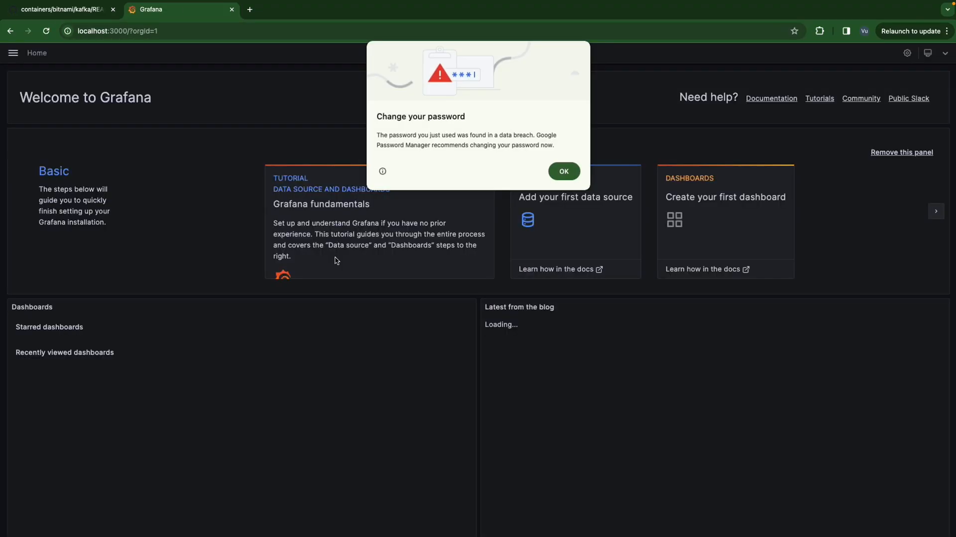
click(564, 171)
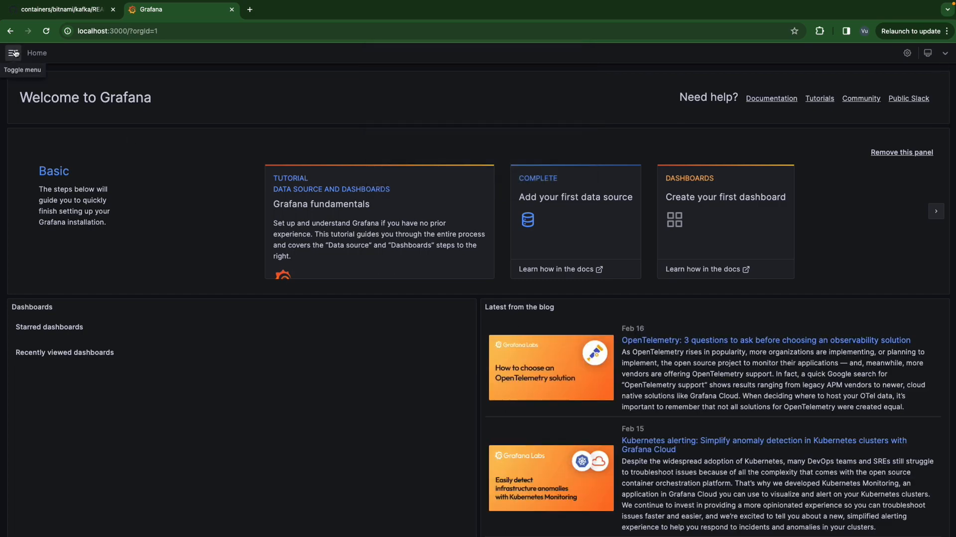
click(13, 52)
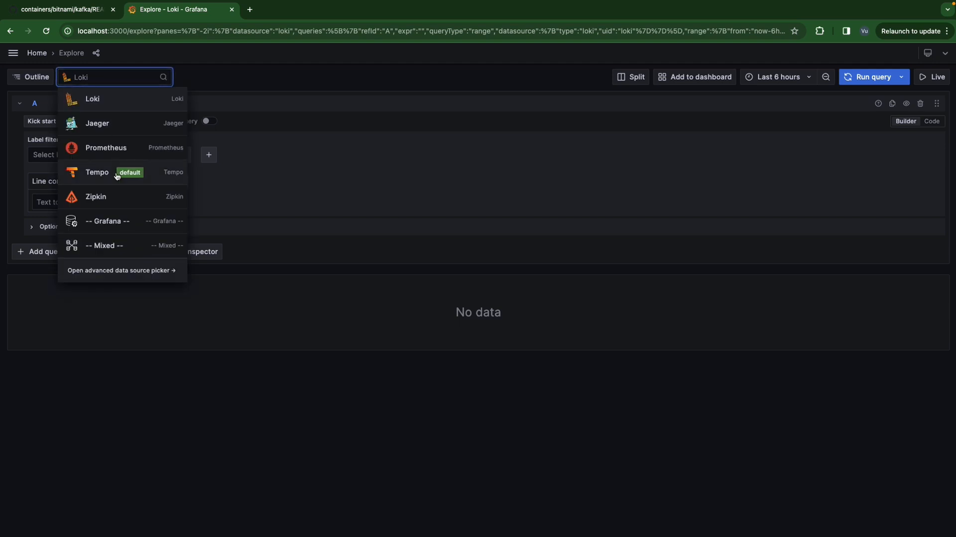
Search Tempo for order-service traces over the last 15 minutes and open the newest POST /orders trace
click(97, 171)
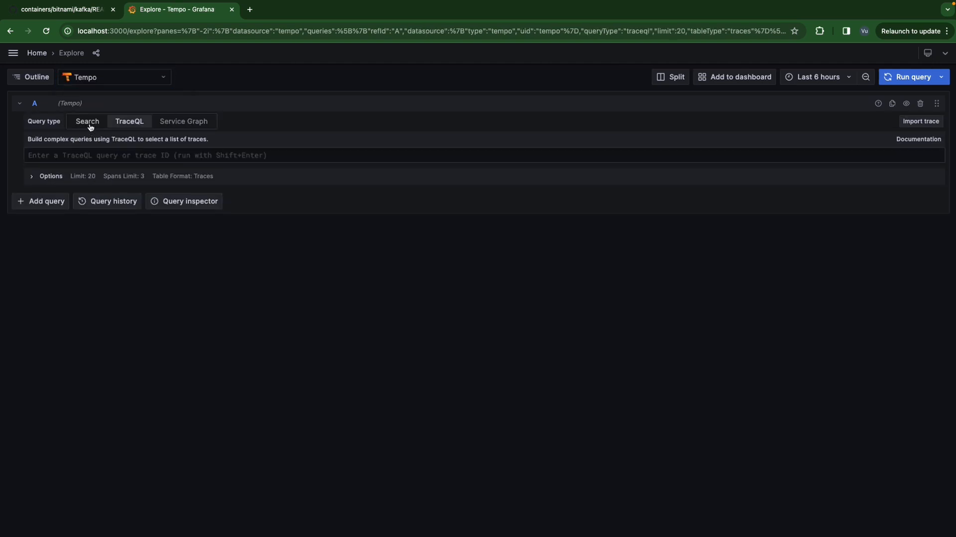
click(86, 121)
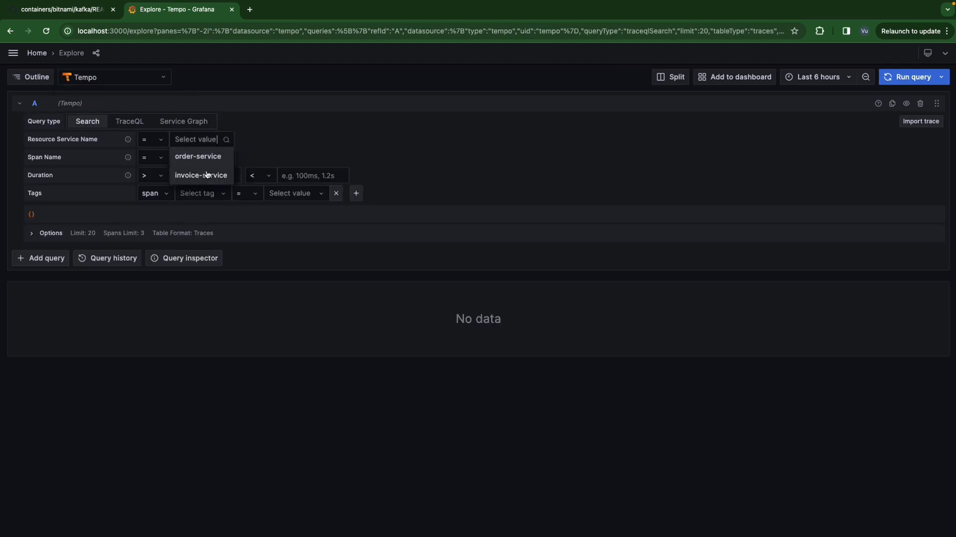
click(197, 156)
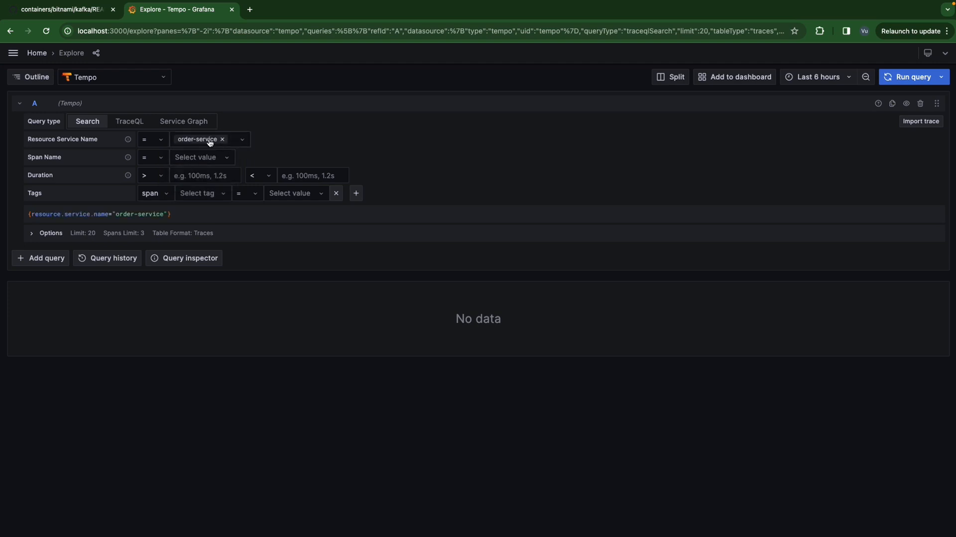
mouse_move(892, 103)
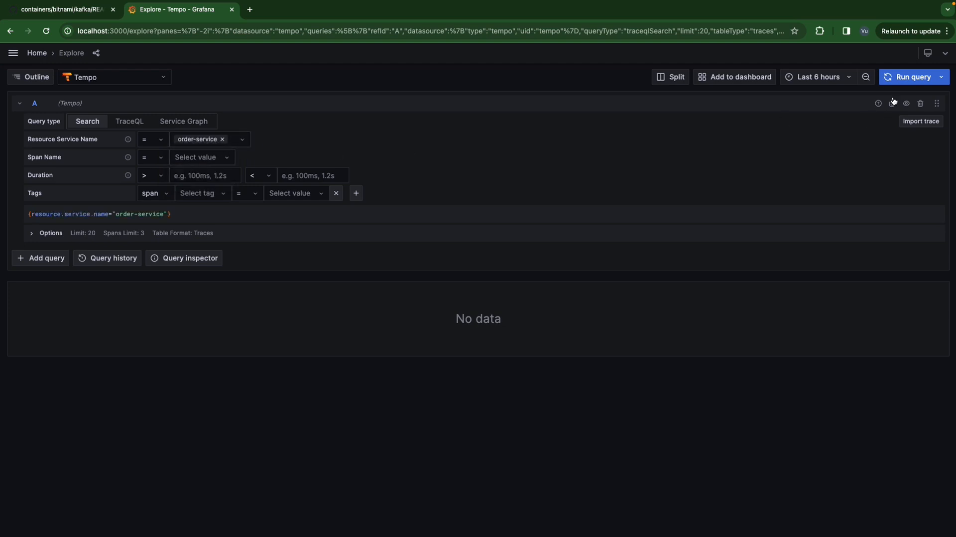
click(817, 77)
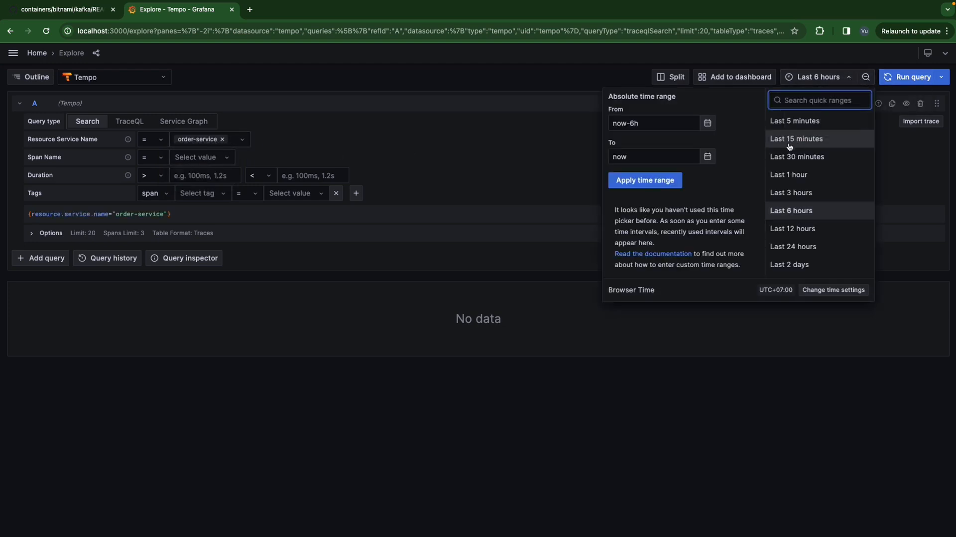
click(796, 138)
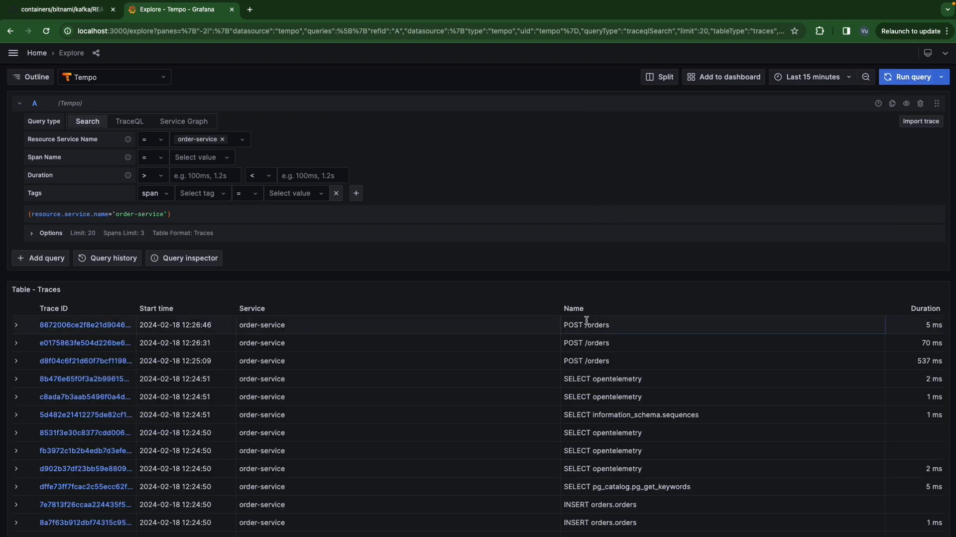
click(84, 324)
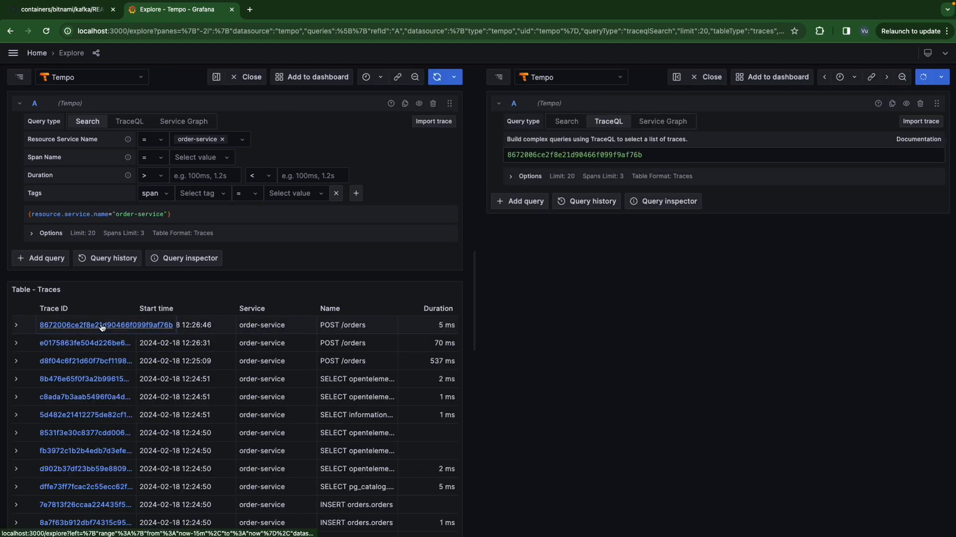
Load the trace's span timeline and open the Kafka publish span's details
click(102, 324)
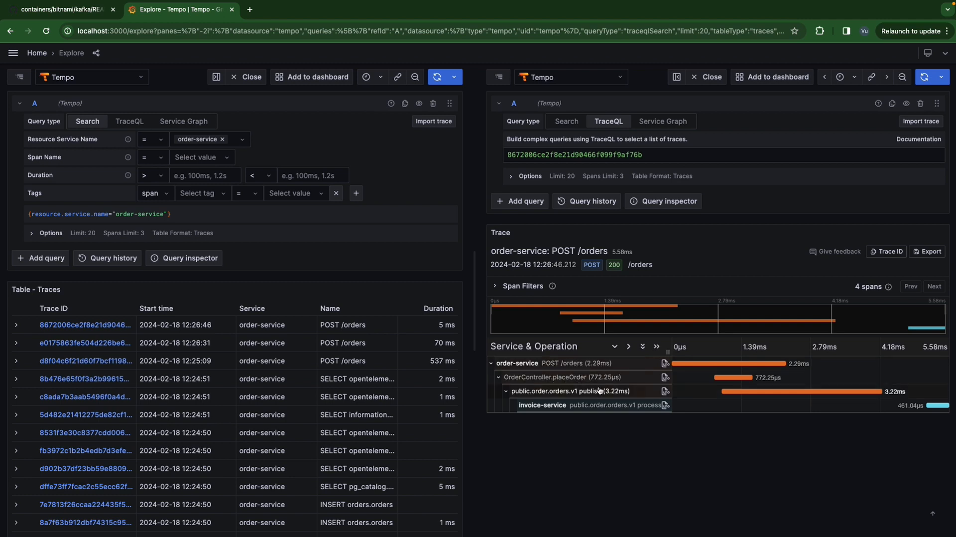
click(583, 391)
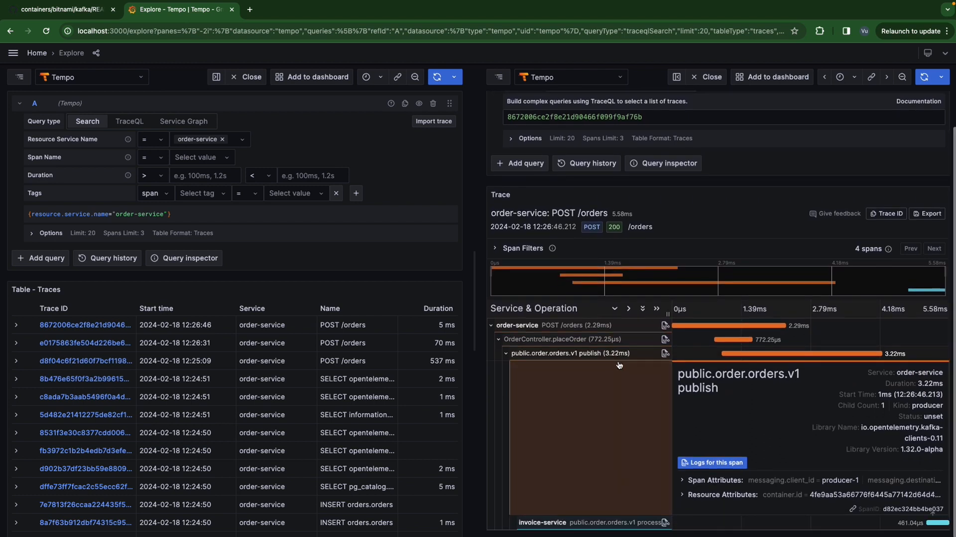
mouse_move(721, 429)
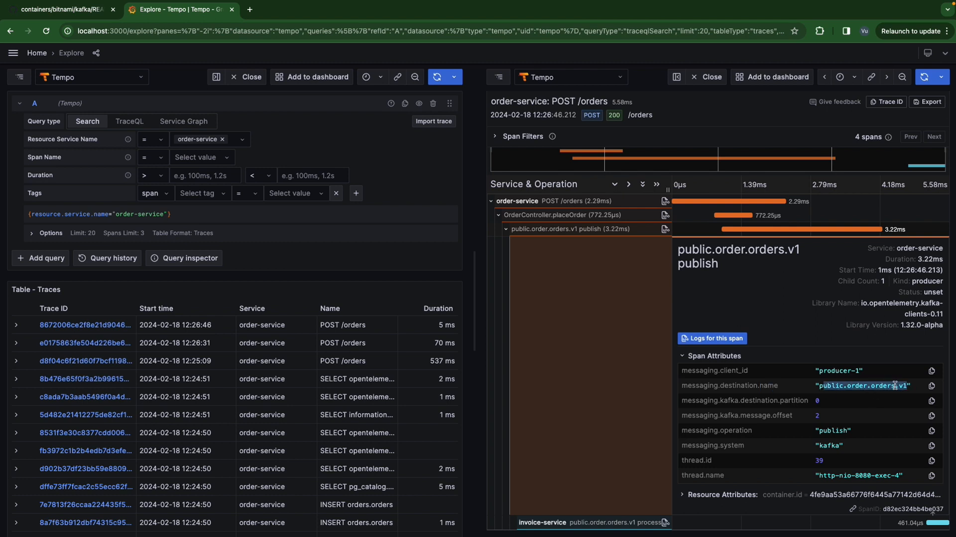
mouse_move(760, 395)
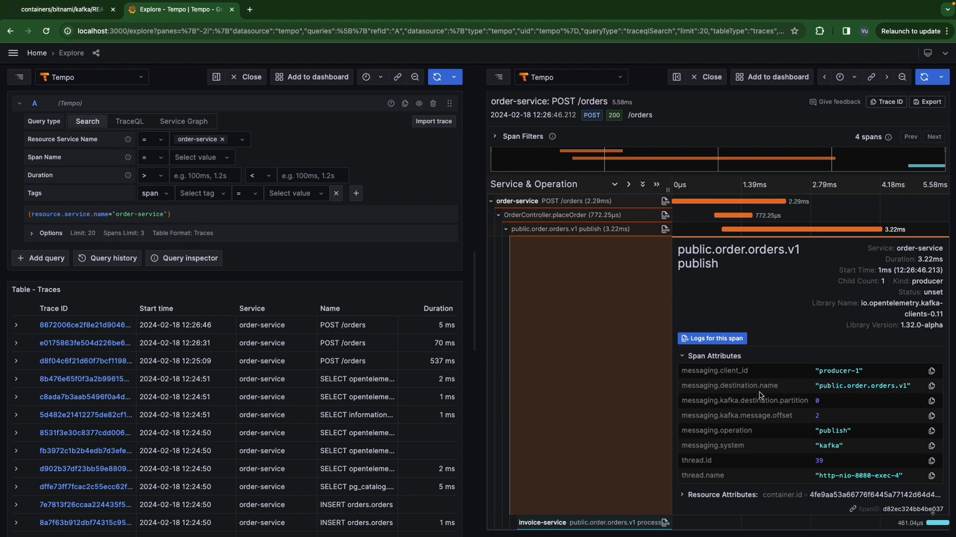
mouse_move(821, 404)
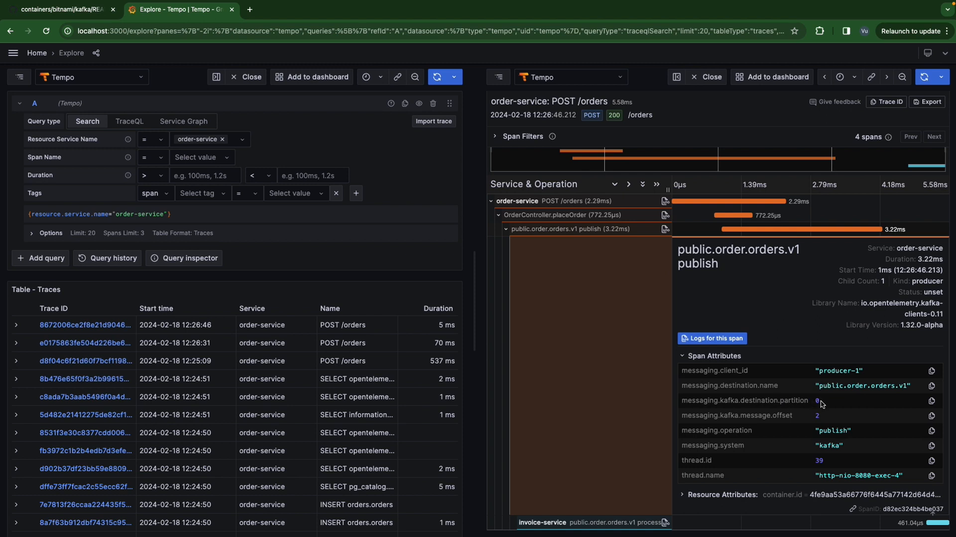
mouse_move(798, 400)
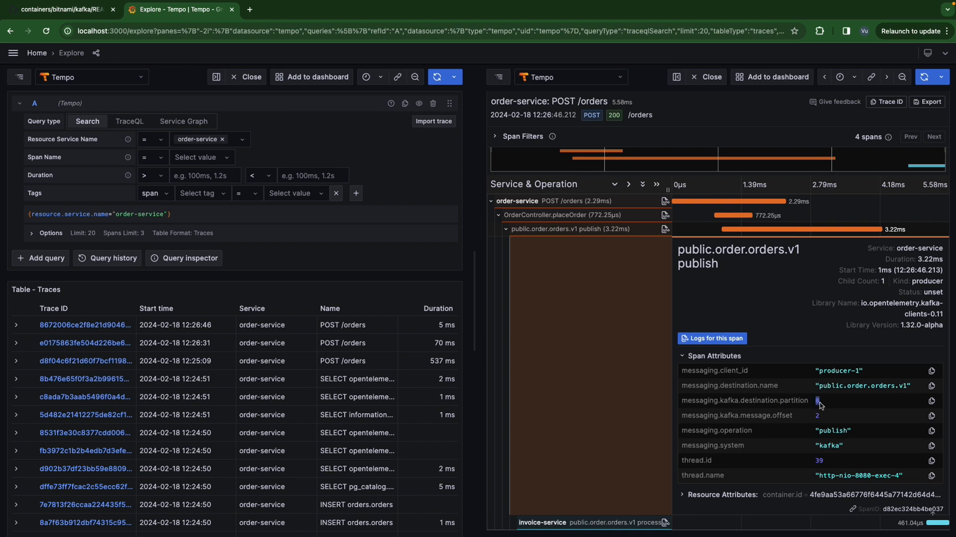
mouse_move(829, 404)
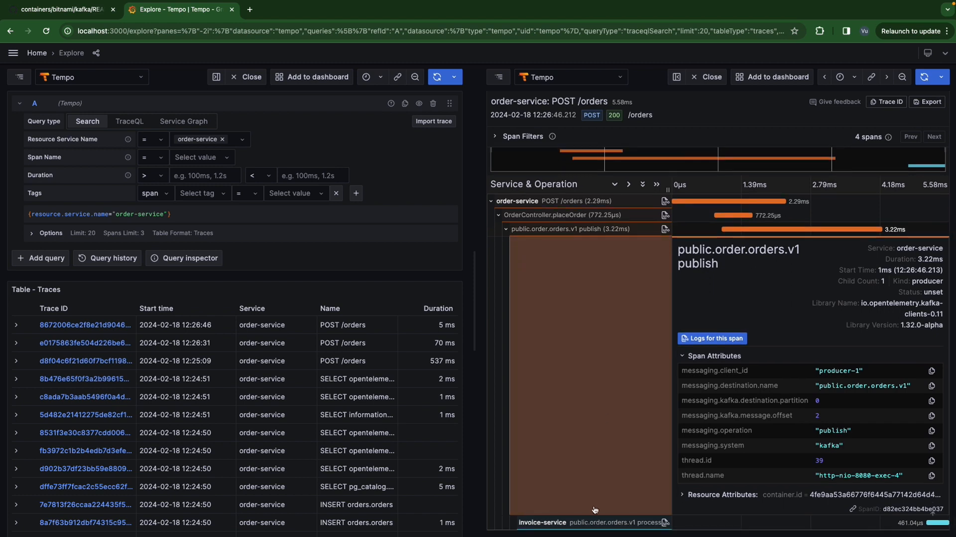
mouse_move(593, 524)
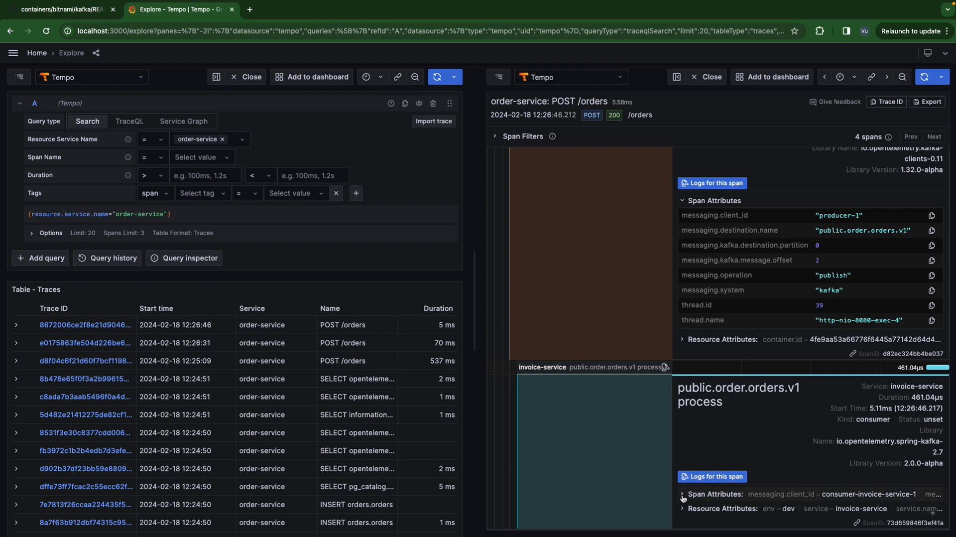
Highlight the consumer span's topic public.order.orders.v1 and consumer group invoice-service
scroll(down, 3)
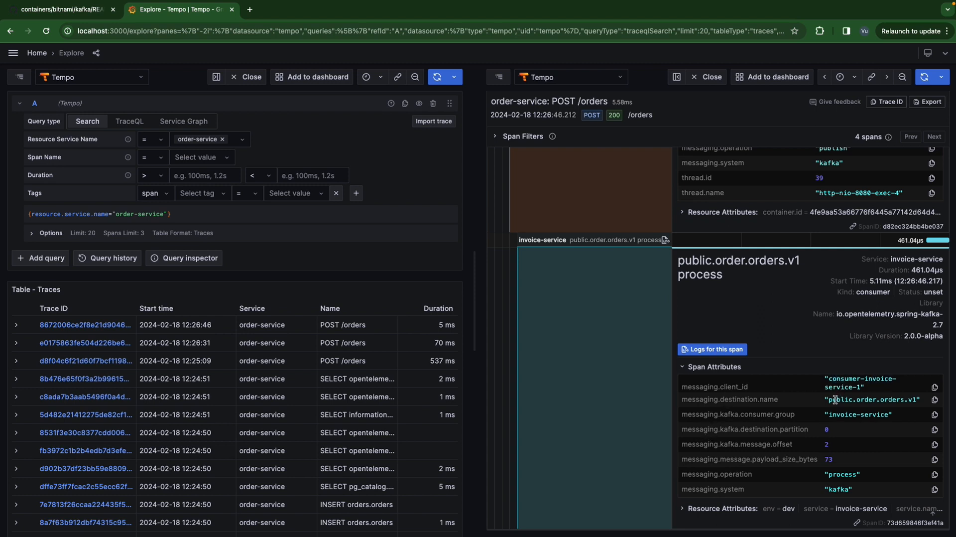
double_click(872, 399)
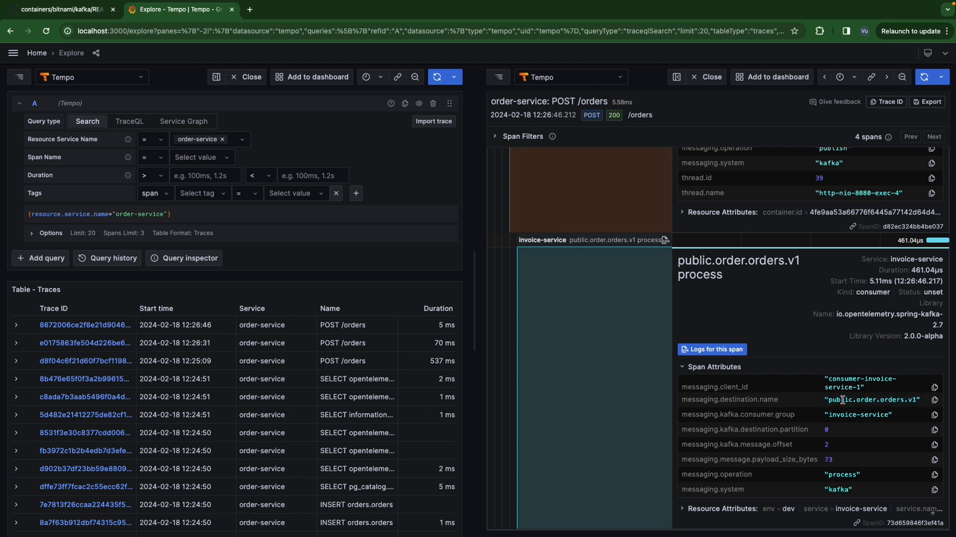
mouse_move(839, 417)
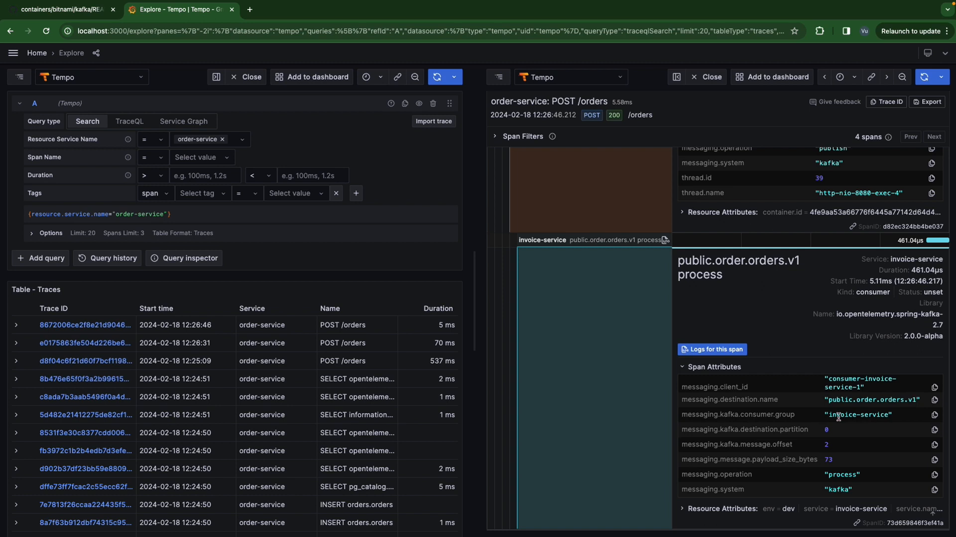
mouse_move(830, 415)
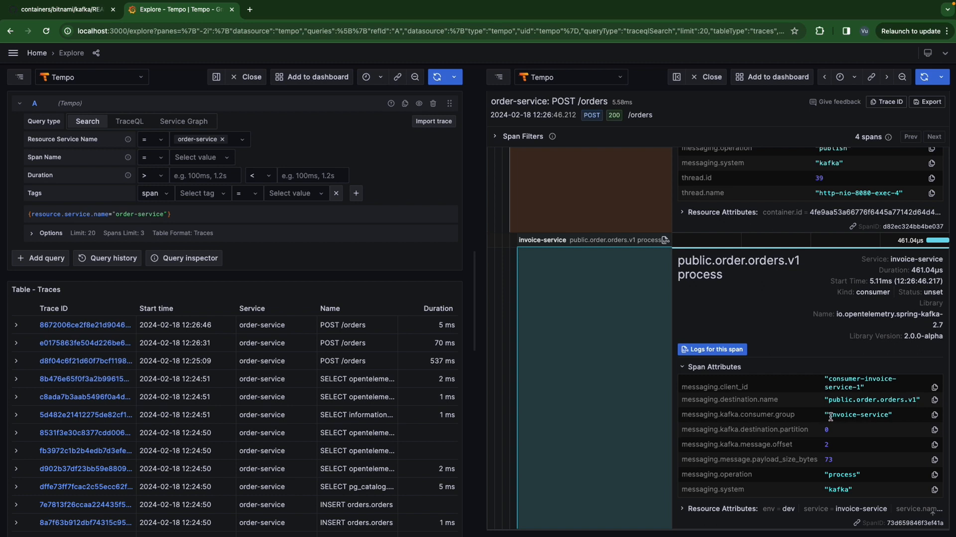
double_click(858, 414)
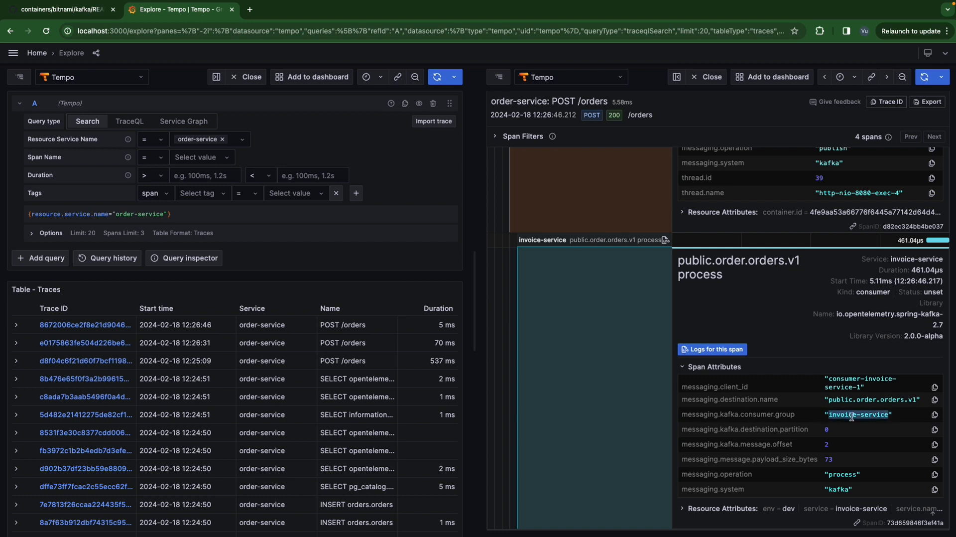
double_click(794, 428)
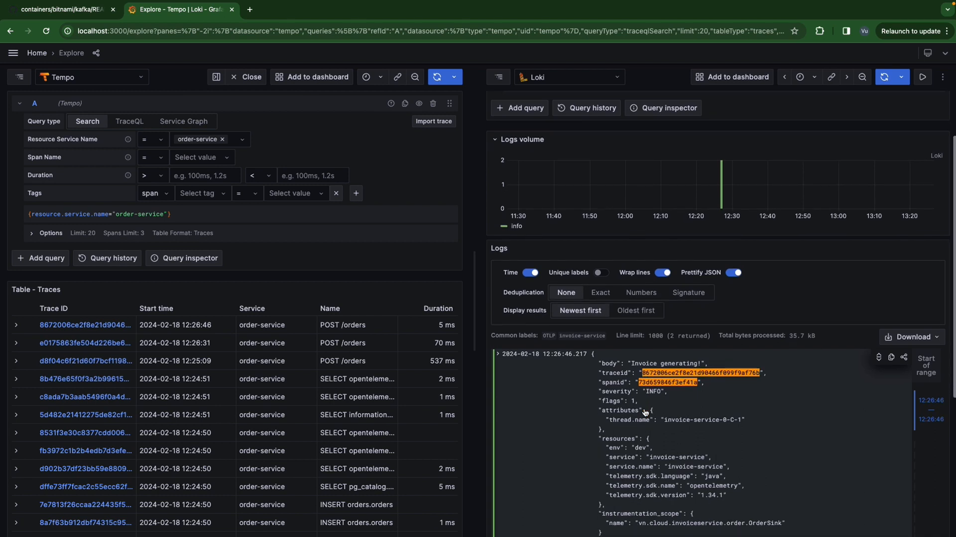
Scroll through the invoice-service Loki log entries for the consumer span
scroll(down, 3)
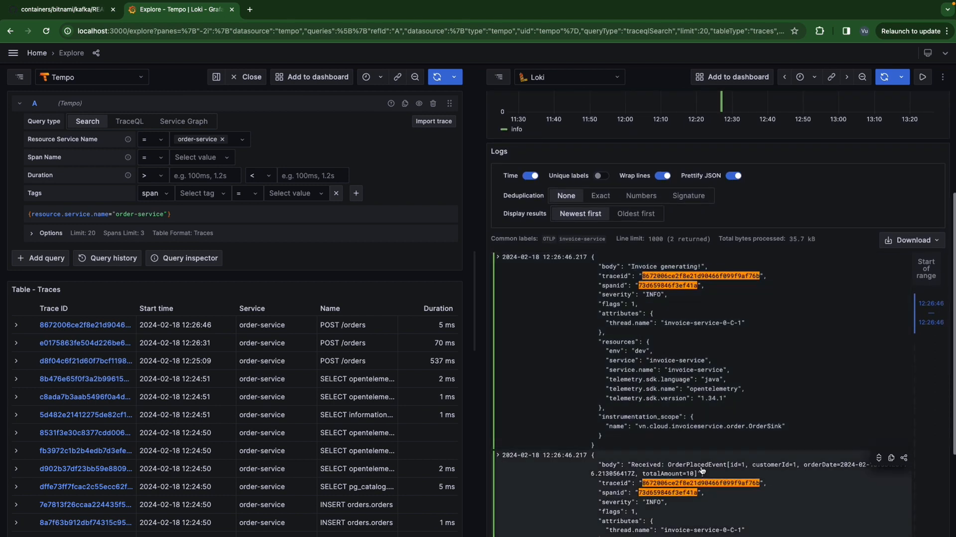